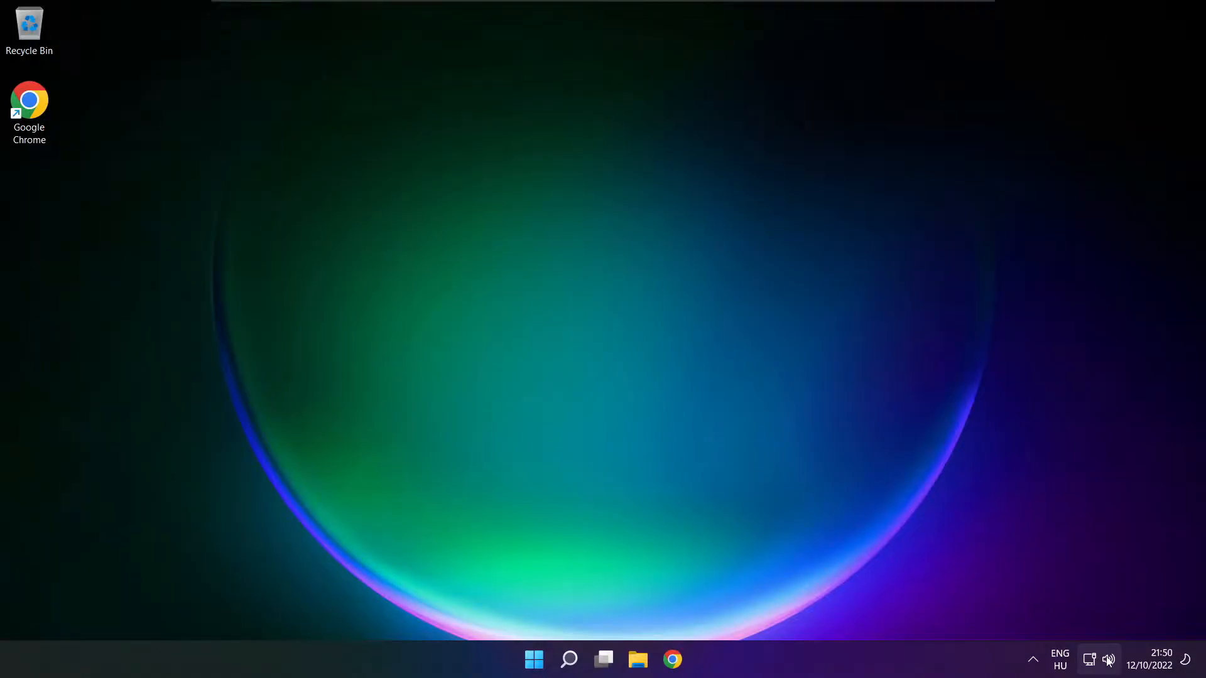
- From the taskbar volume flyout, make Speakers (High Definition Audio Device) the sound output
left_click(1108, 659)
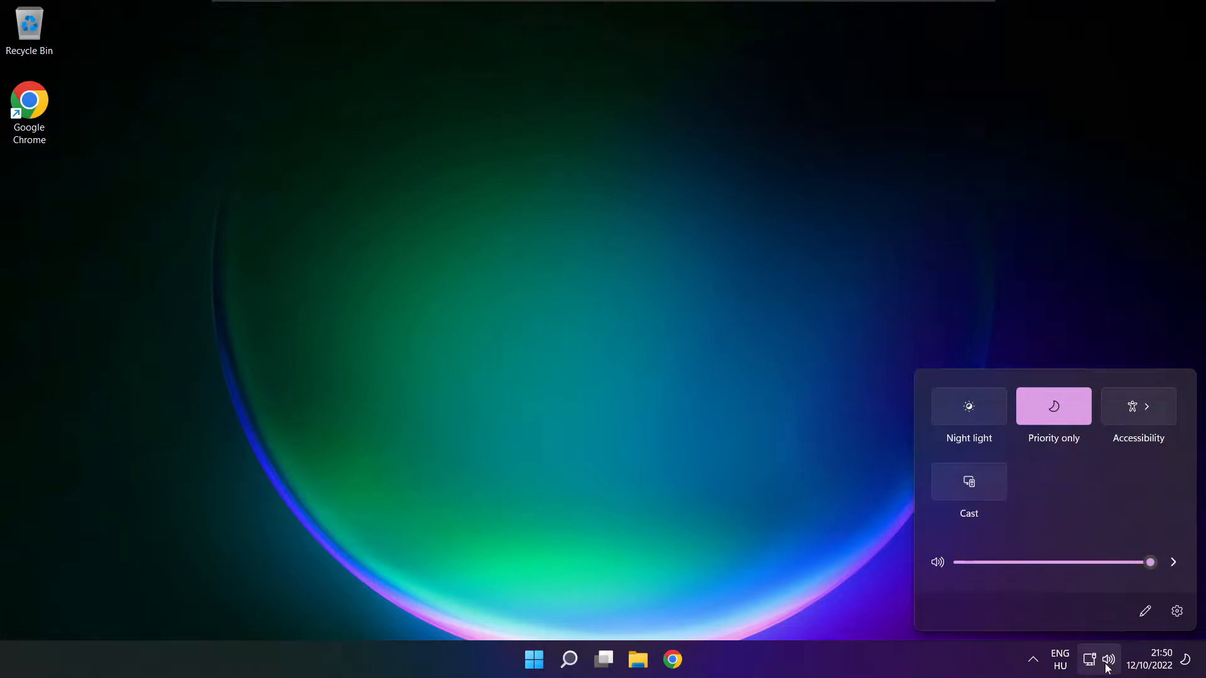
mouse_move(1173, 563)
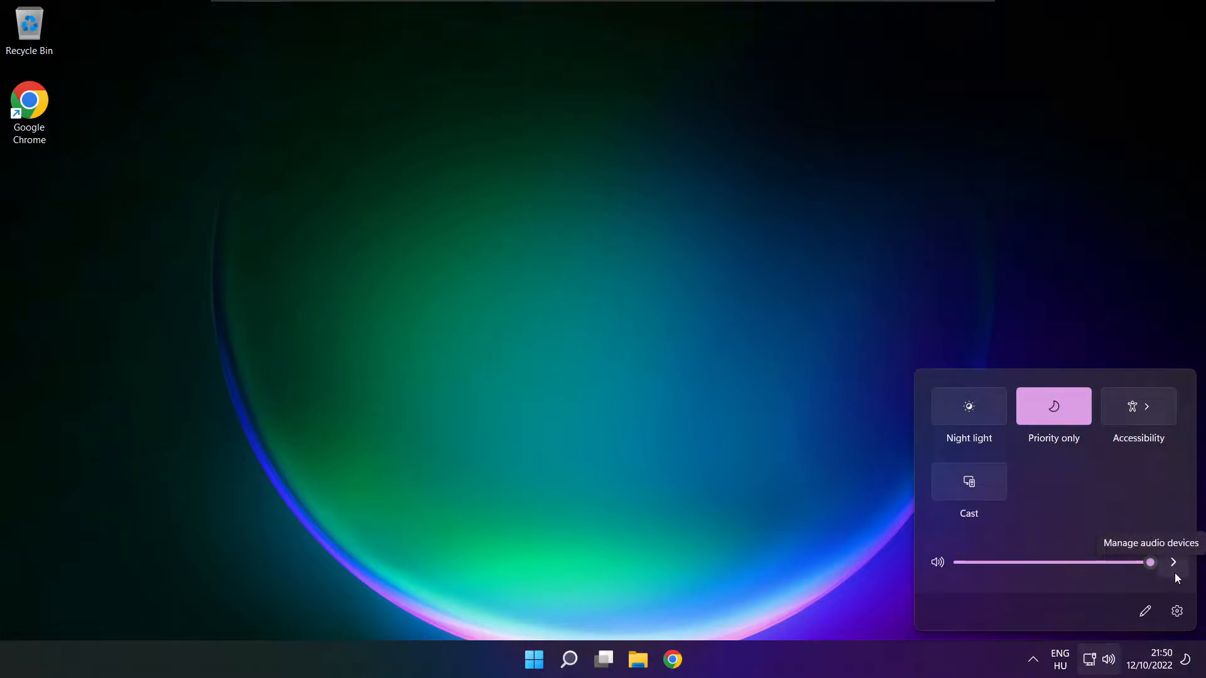
left_click(1173, 563)
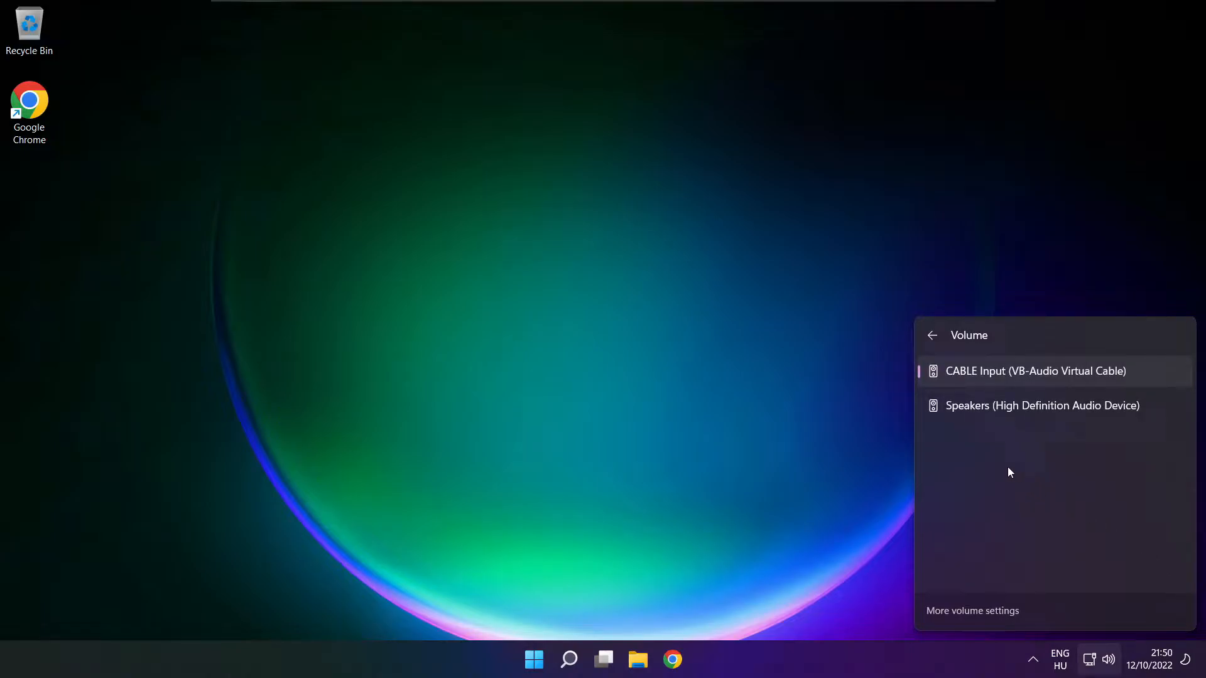
mouse_move(1087, 416)
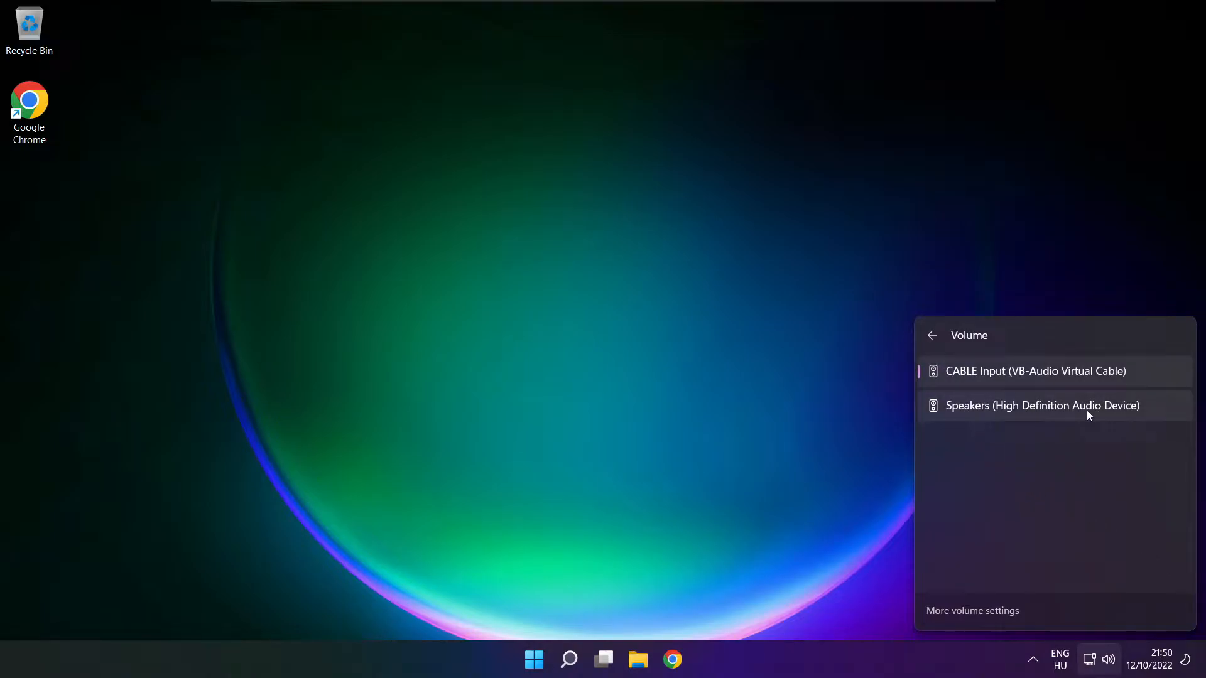
mouse_move(1147, 417)
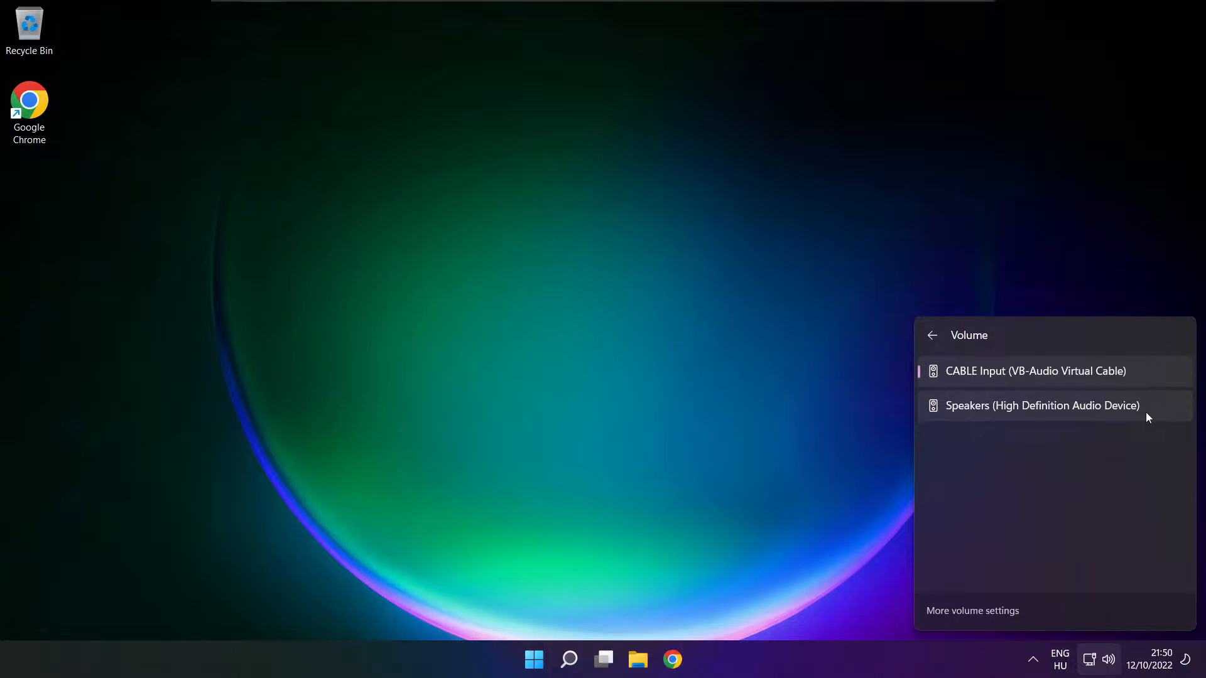
left_click(1042, 406)
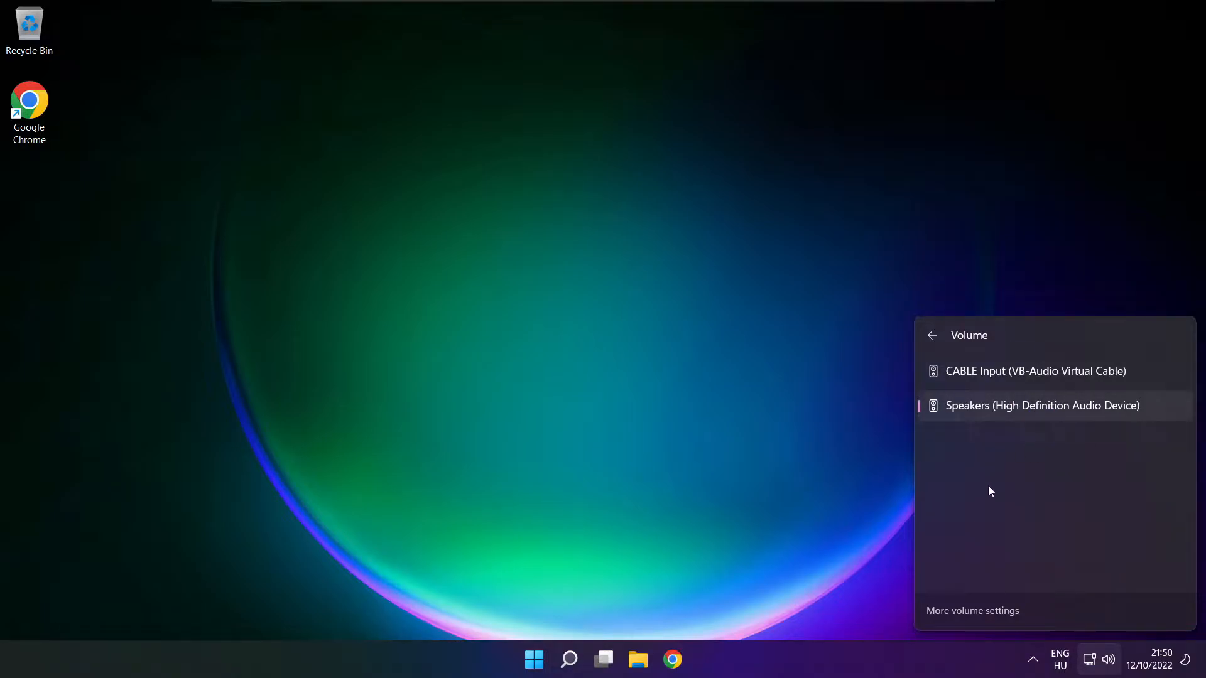
mouse_move(636, 371)
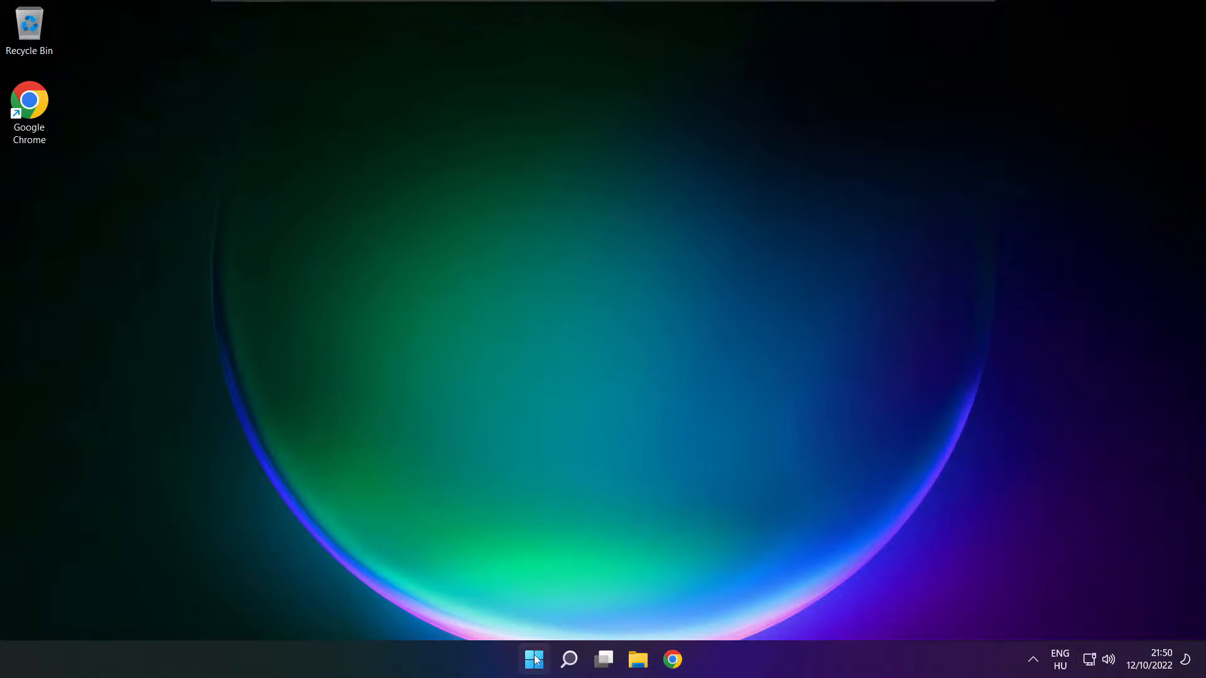
- Reopen the volume flyout's device list to confirm Speakers remains the active output
left_click(533, 659)
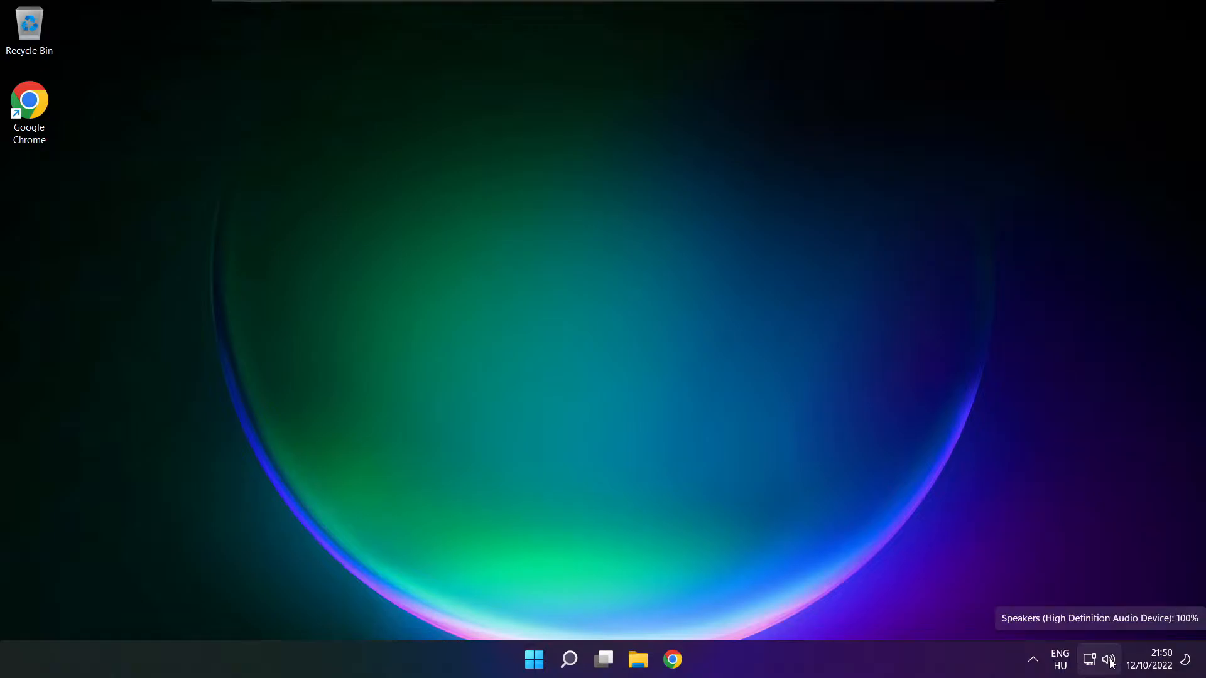
left_click(1107, 659)
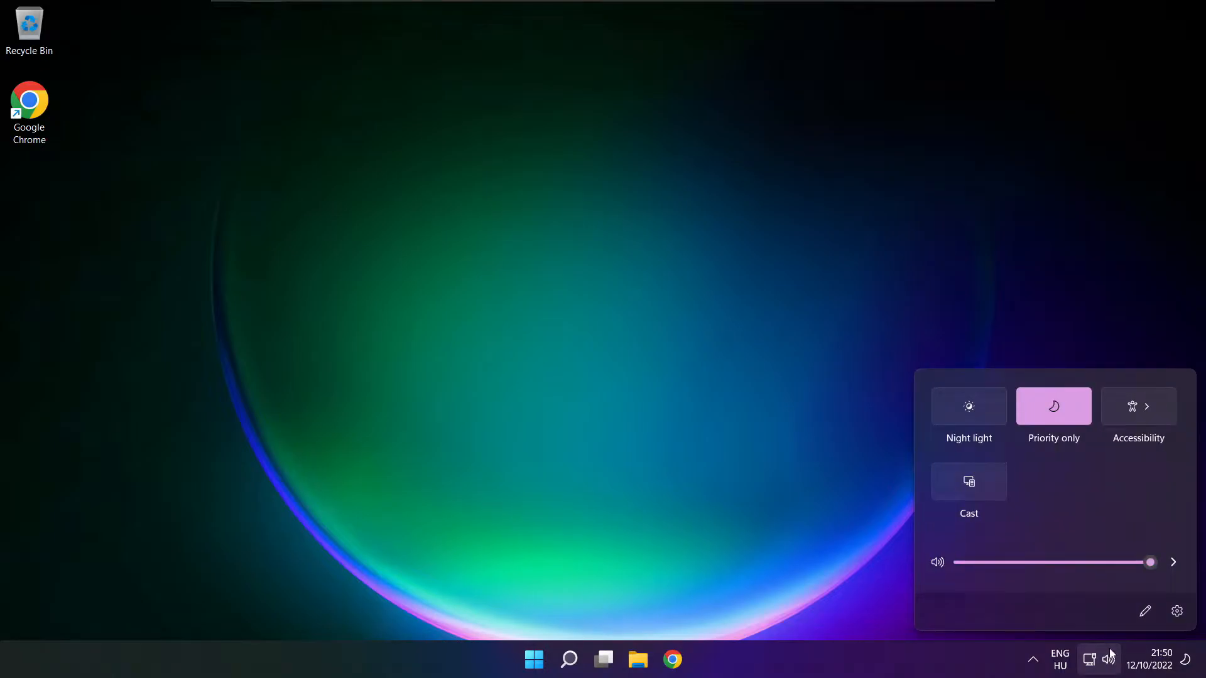
left_click(1173, 563)
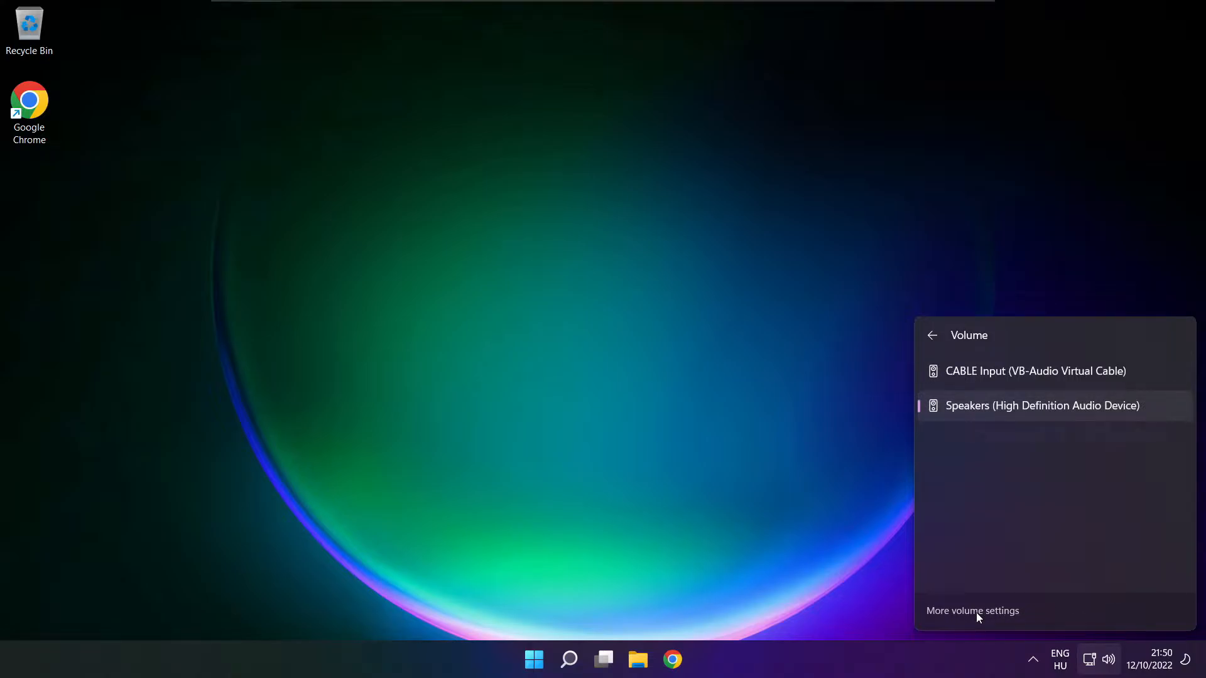
- Go to More volume settings and scroll down the Sound page toward More sound settings
left_click(971, 610)
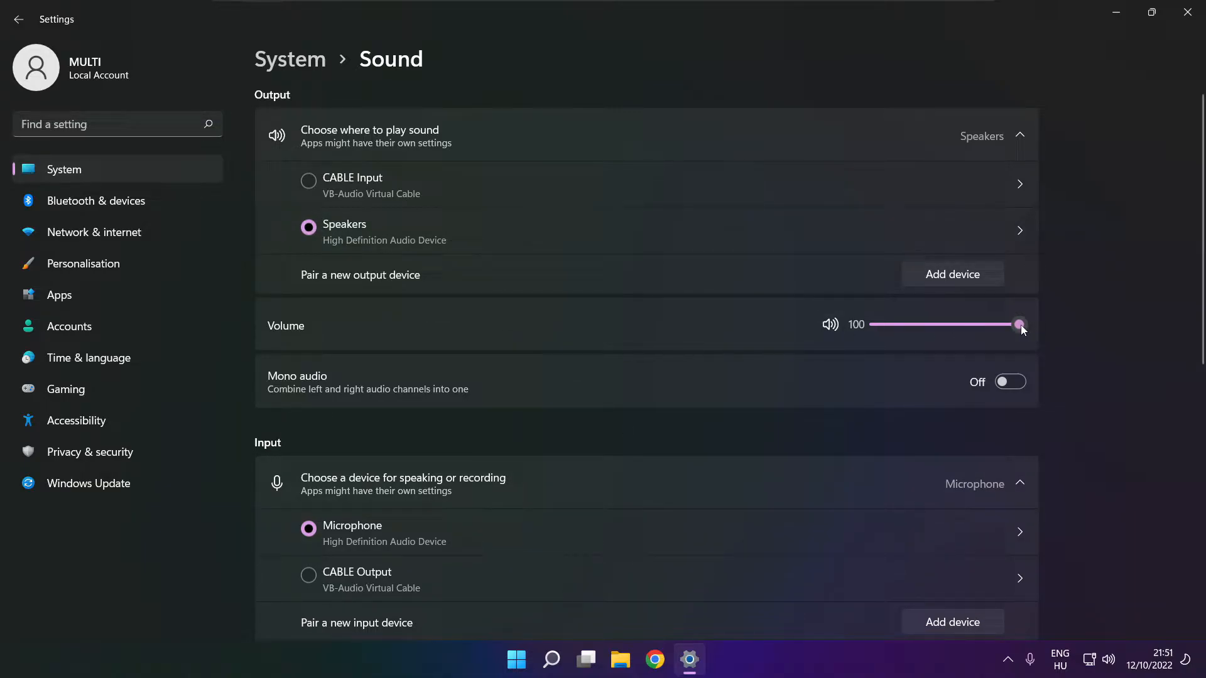
mouse_move(364, 337)
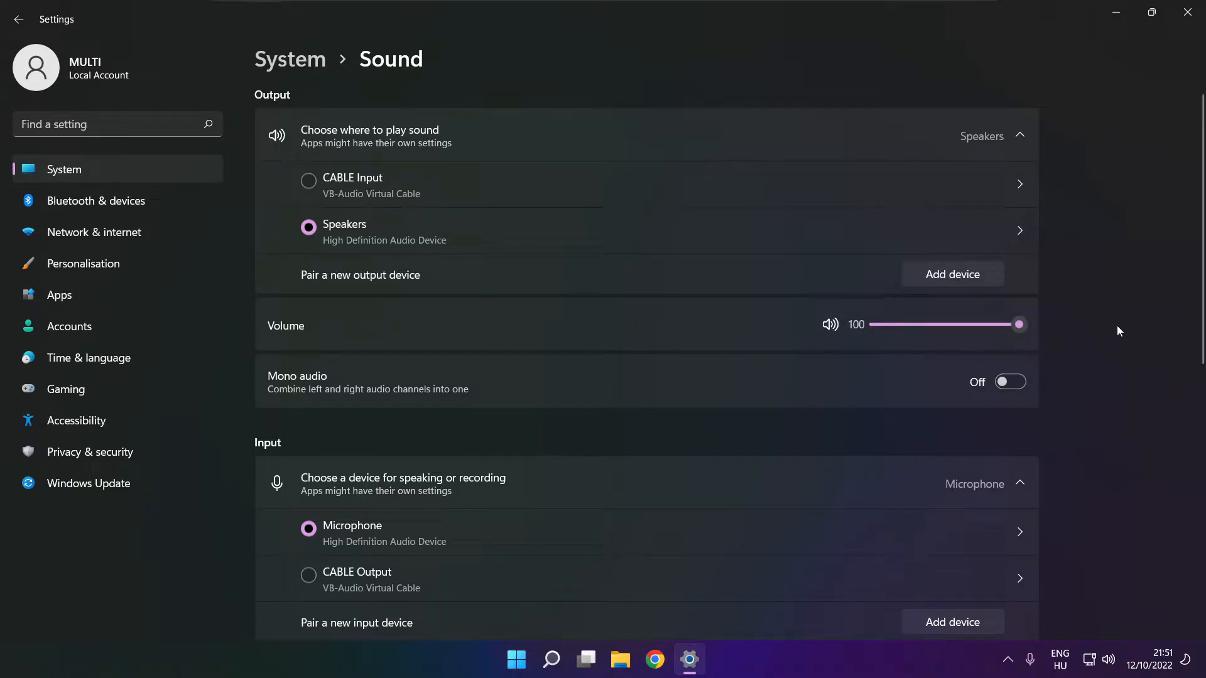
scroll("down", 3)
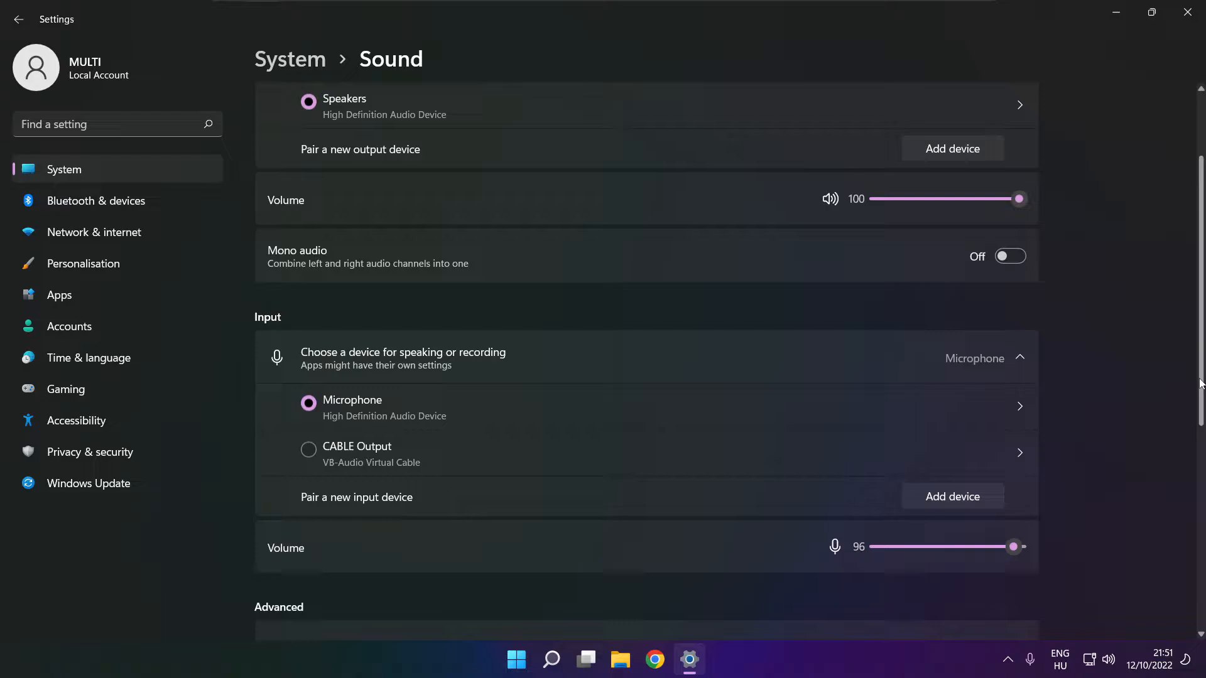
scroll("down", 3)
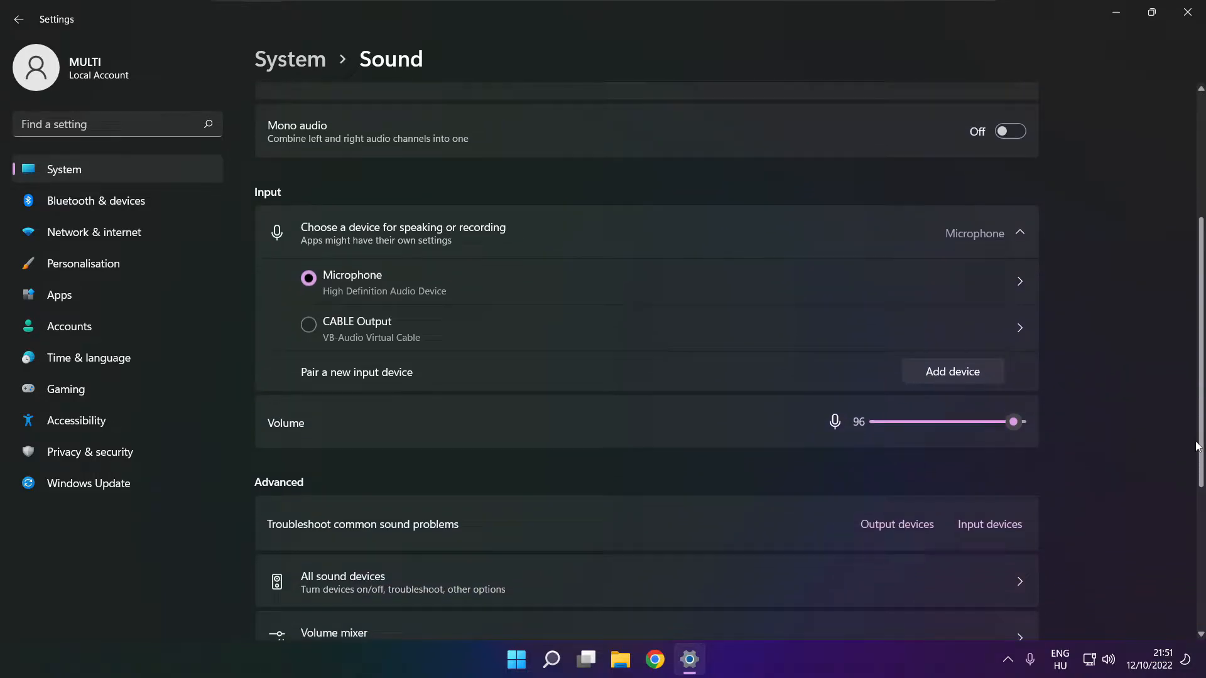
scroll("down", 3)
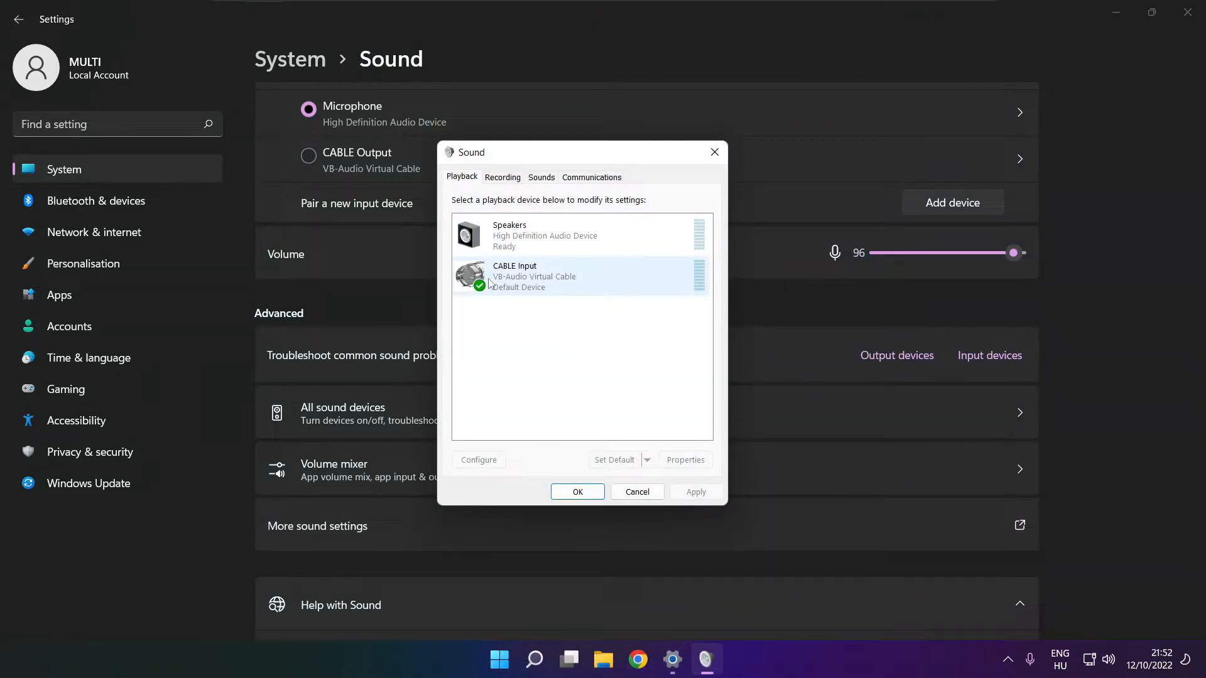
- Disable CABLE Input on the Playback tab so Speakers becomes default, then select Speakers
left_click(581, 276)
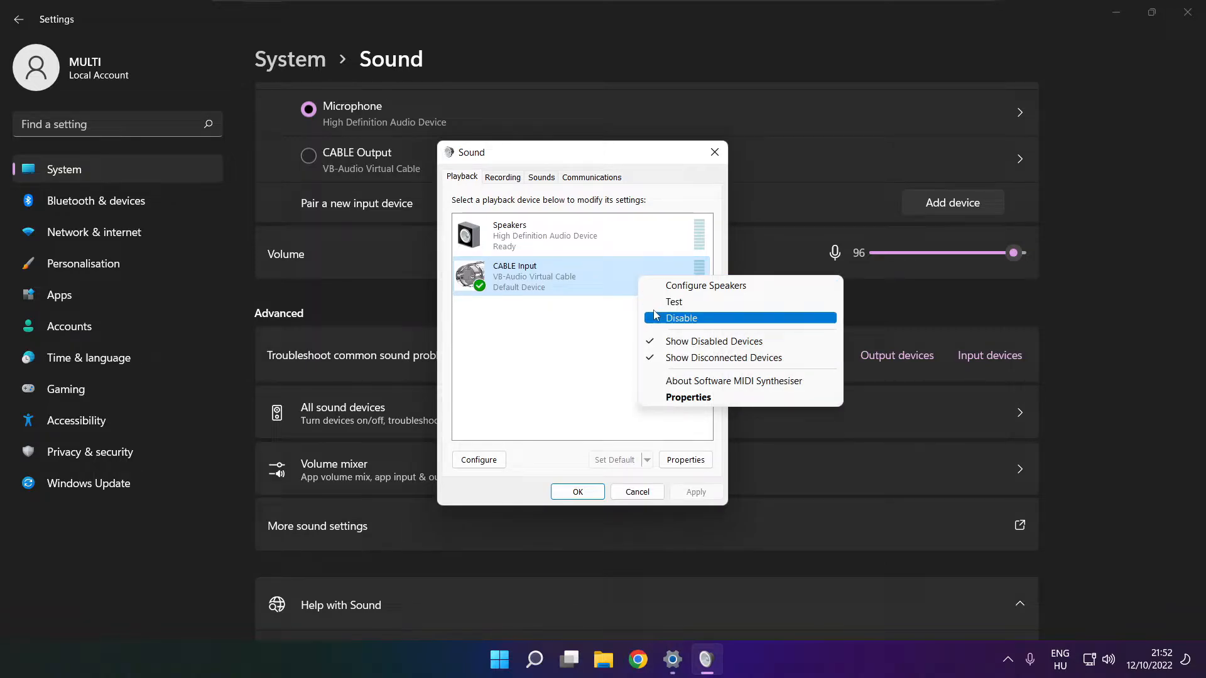
left_click(680, 317)
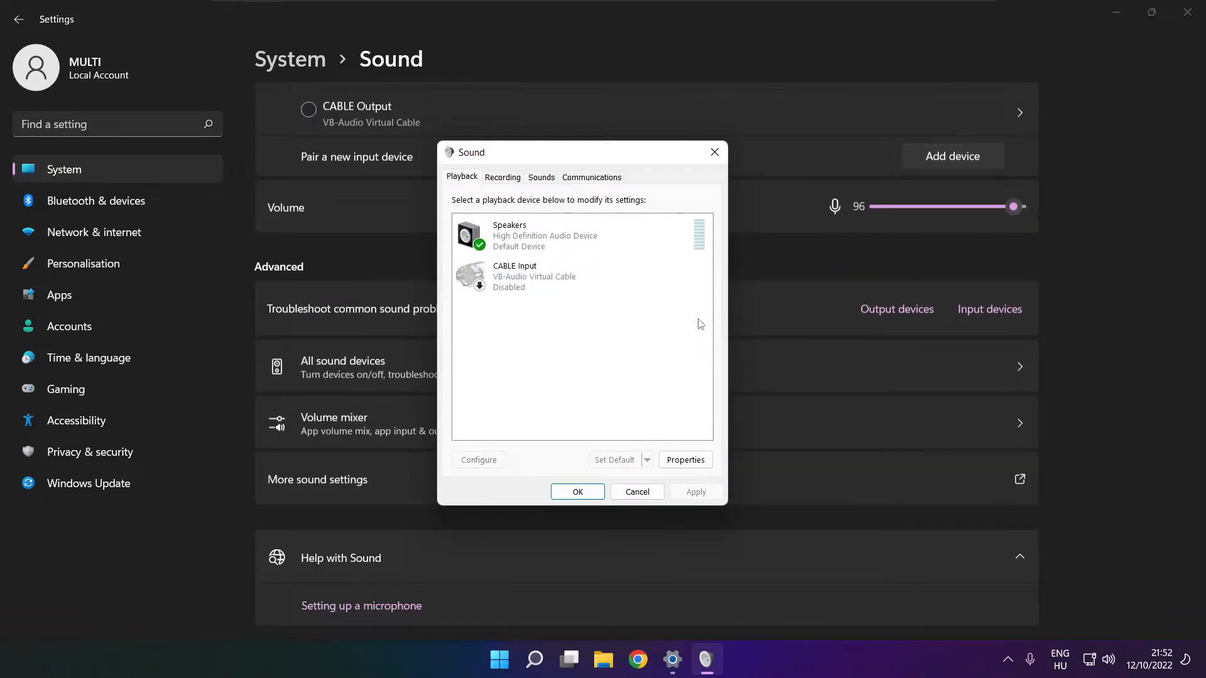
left_click(539, 234)
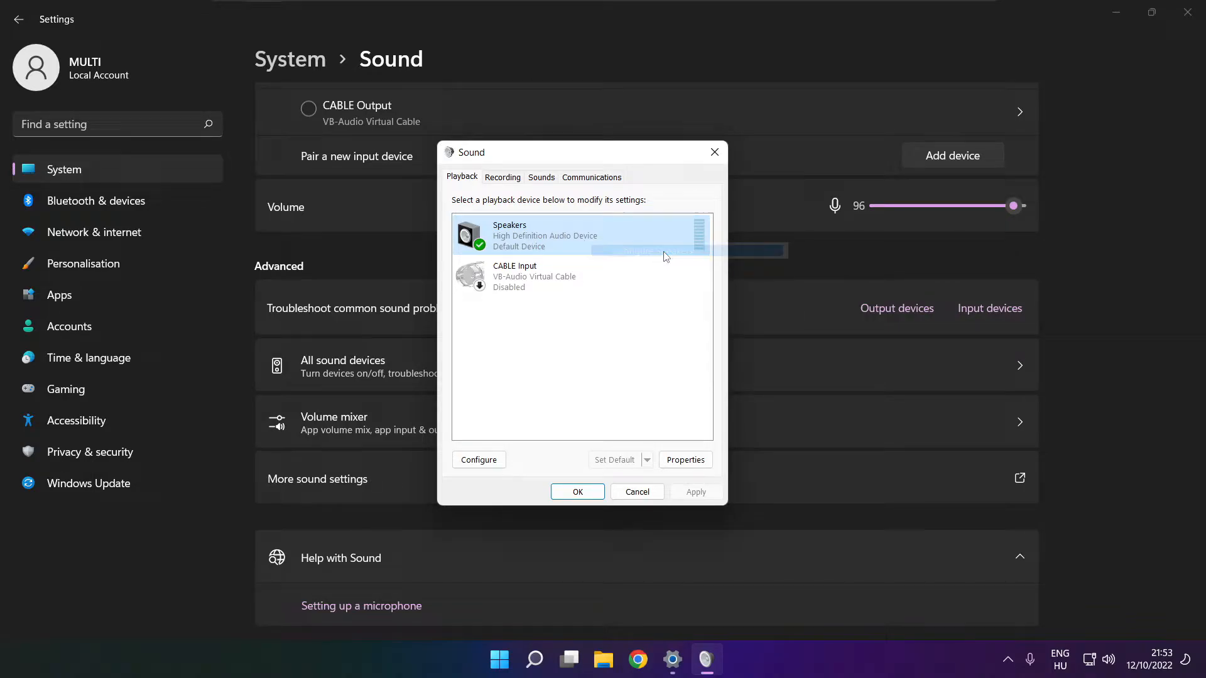
- Run Speaker Setup as 7.1 Surround with all optional speakers kept, and finish
left_click(479, 460)
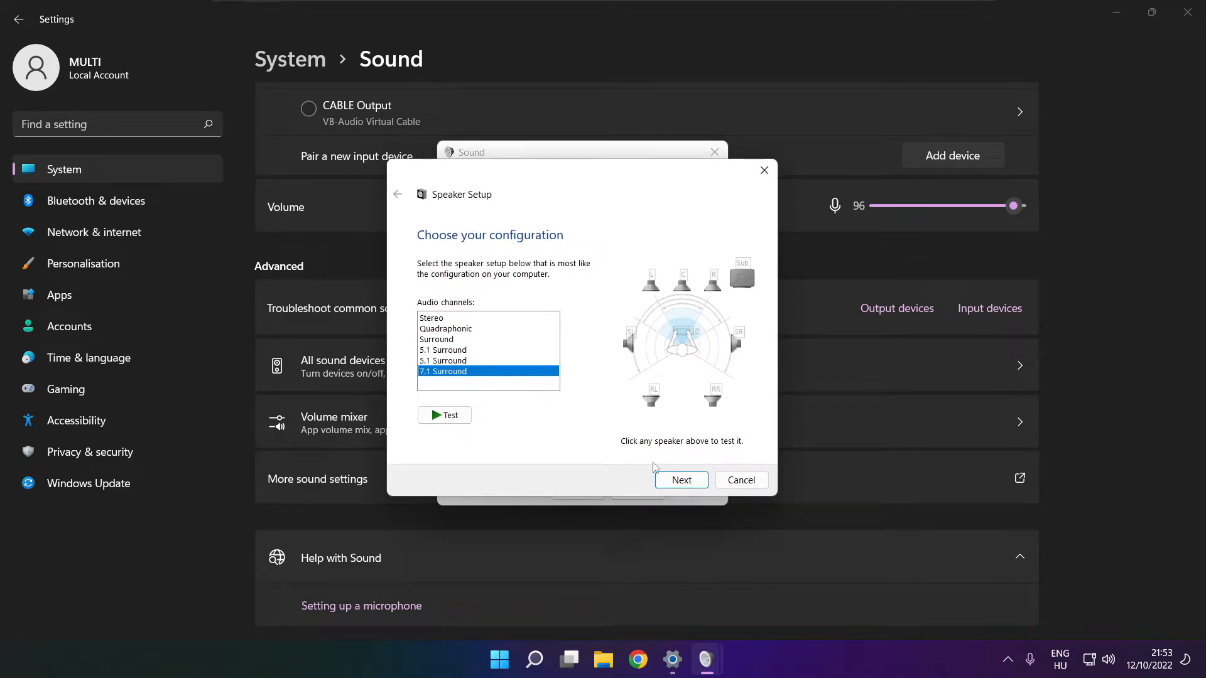
left_click(680, 480)
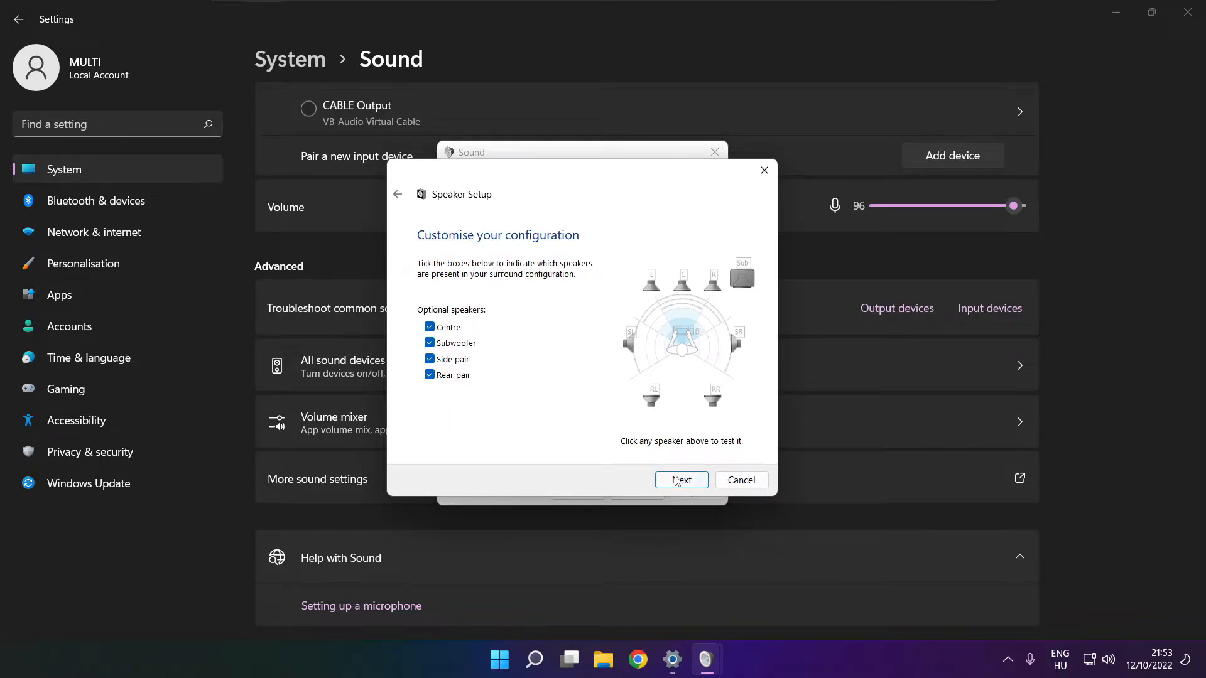
left_click(680, 480)
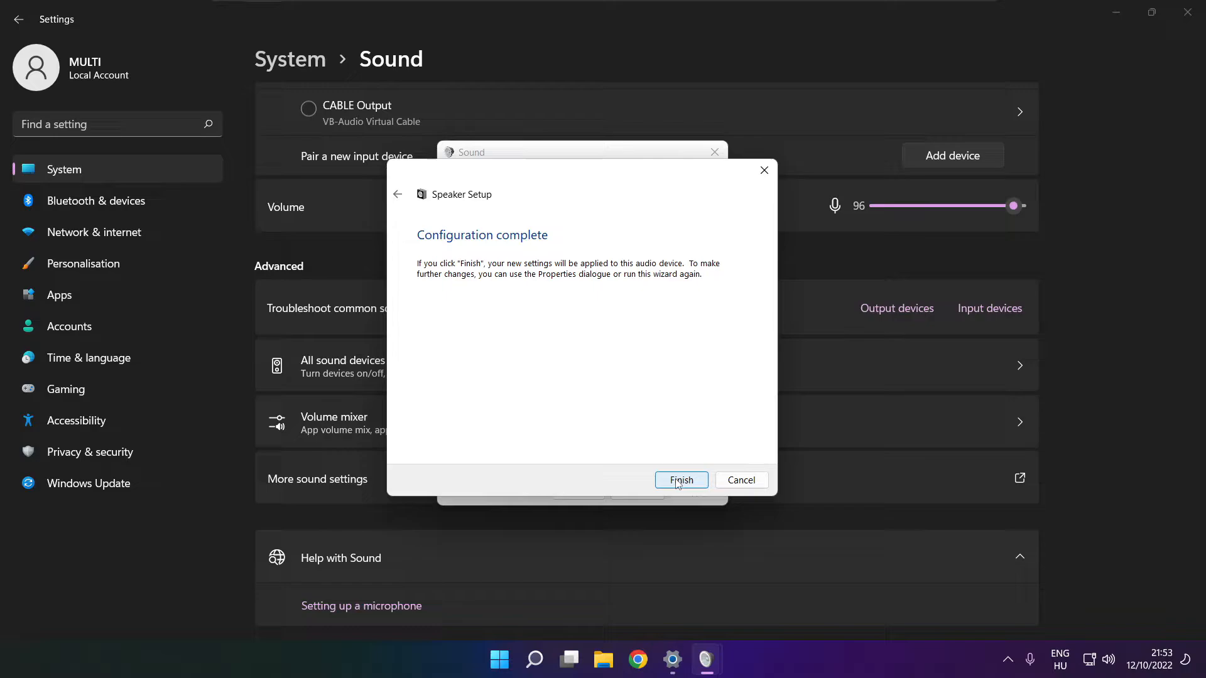
left_click(679, 480)
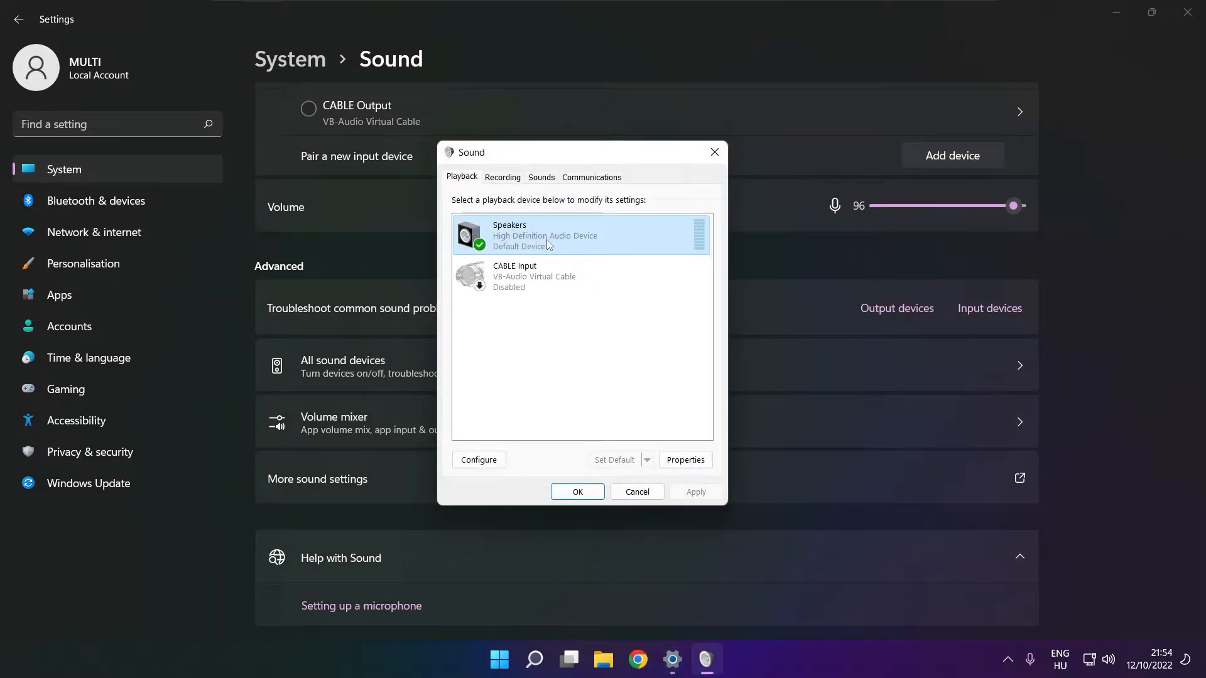
- In Speakers Properties, tick Disable all enhancements on the Enhancements tab and apply
left_click(685, 460)
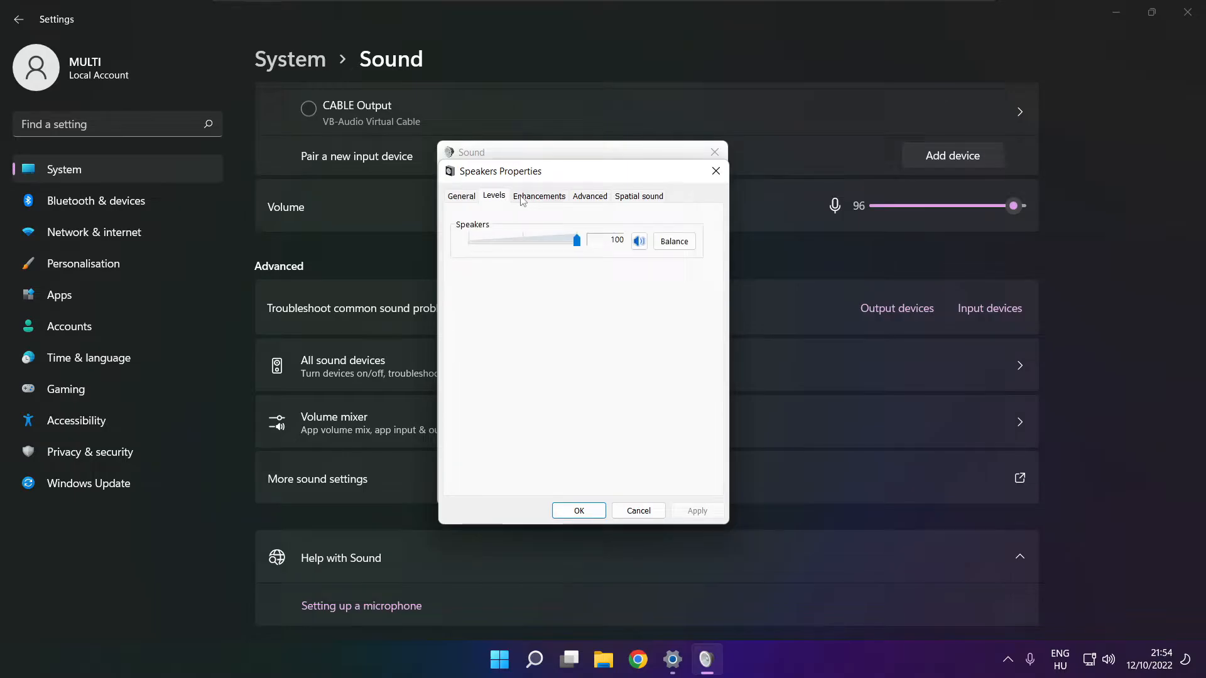
left_click(539, 196)
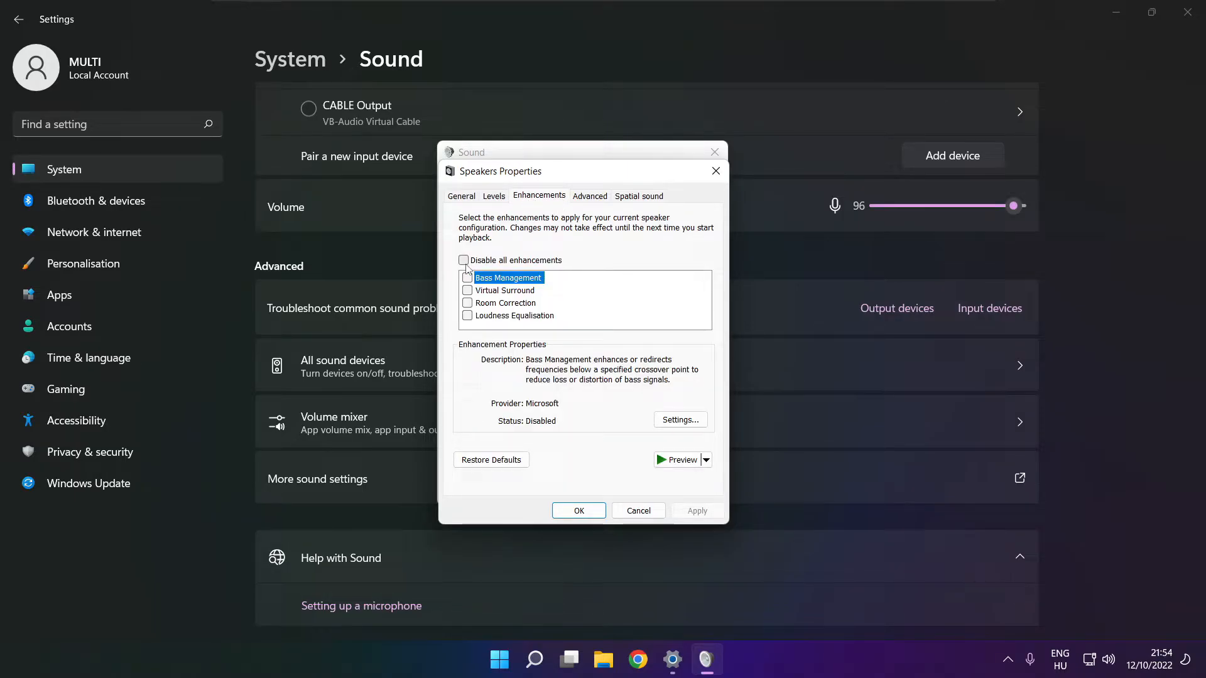
left_click(463, 260)
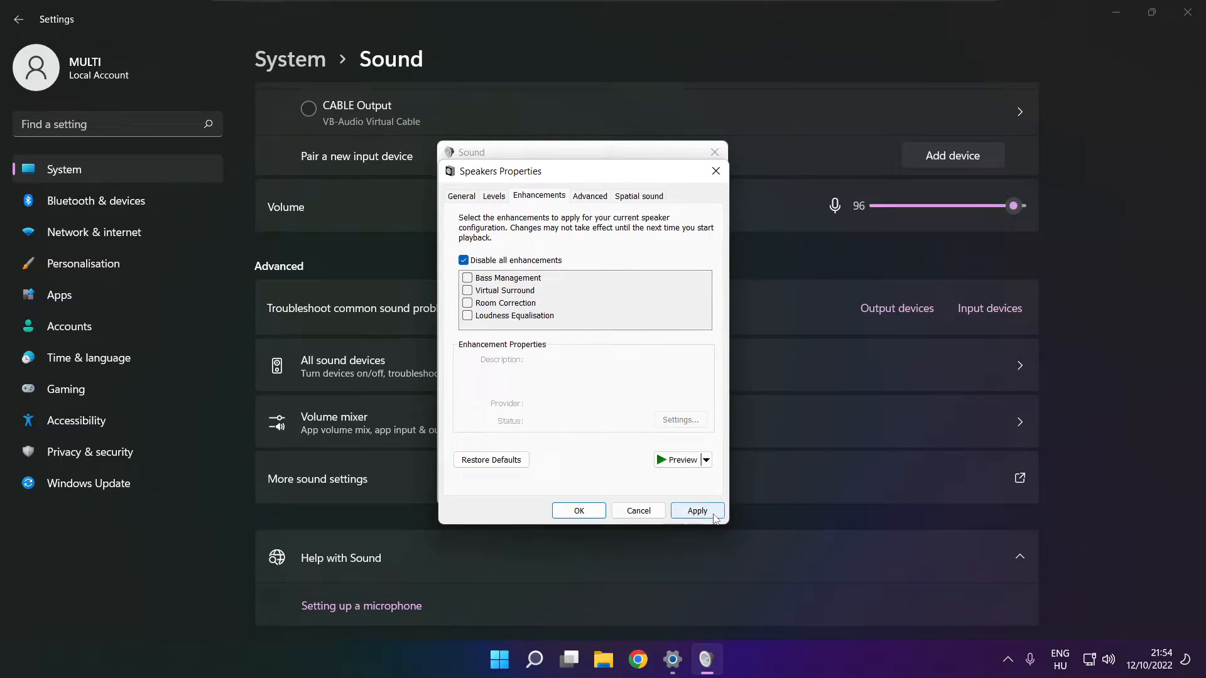
left_click(696, 511)
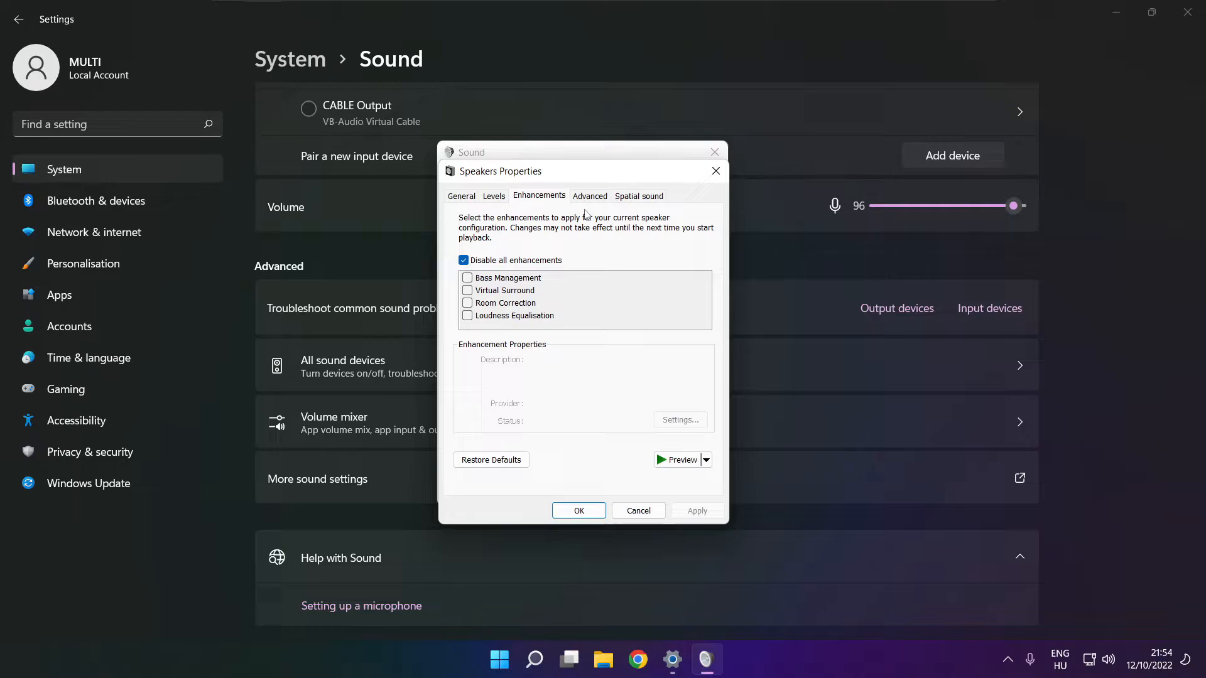
- On the Advanced tab set Default Format to 16 bit, 48000 Hz (DVD Quality) and confirm with OK
left_click(589, 195)
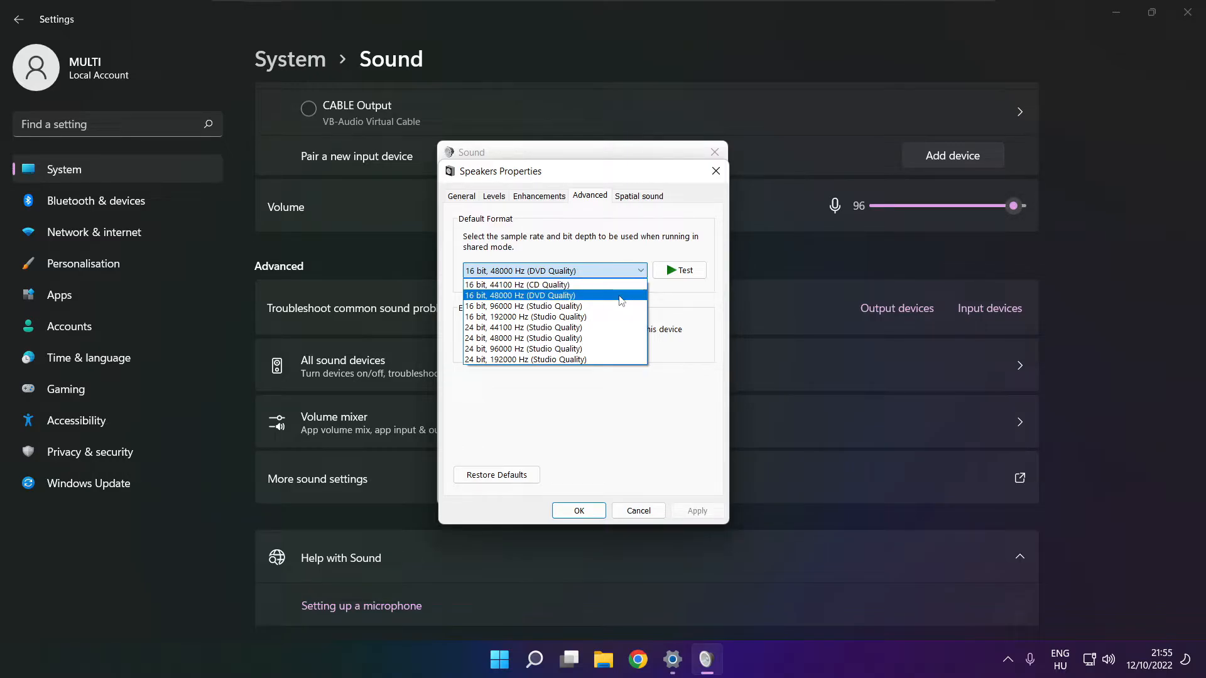
left_click(520, 296)
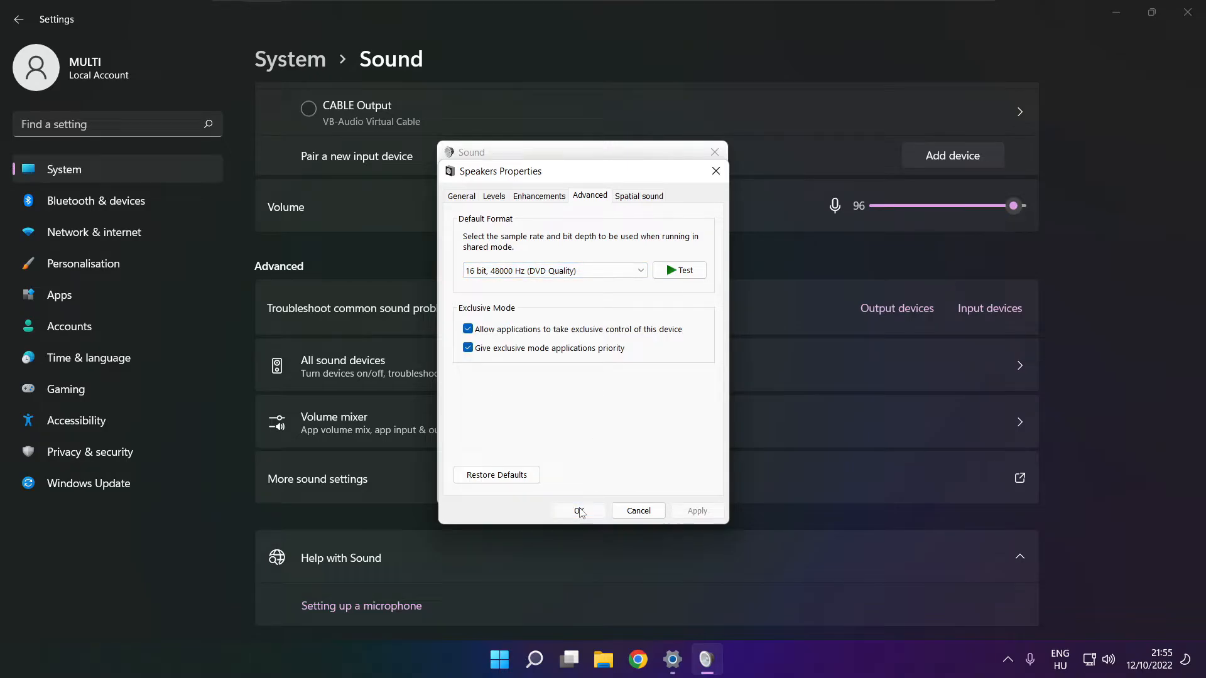
left_click(579, 511)
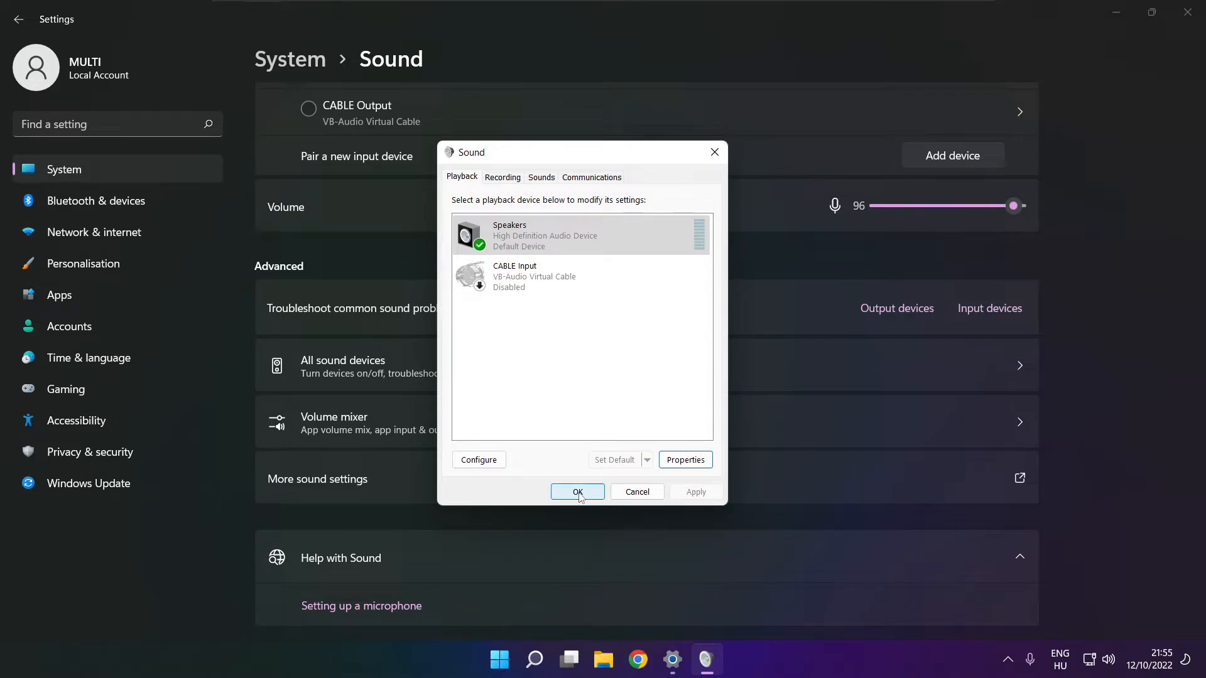
- Confirm the Sound dialog, close Settings and dismiss the Start menu back to the desktop
left_click(577, 491)
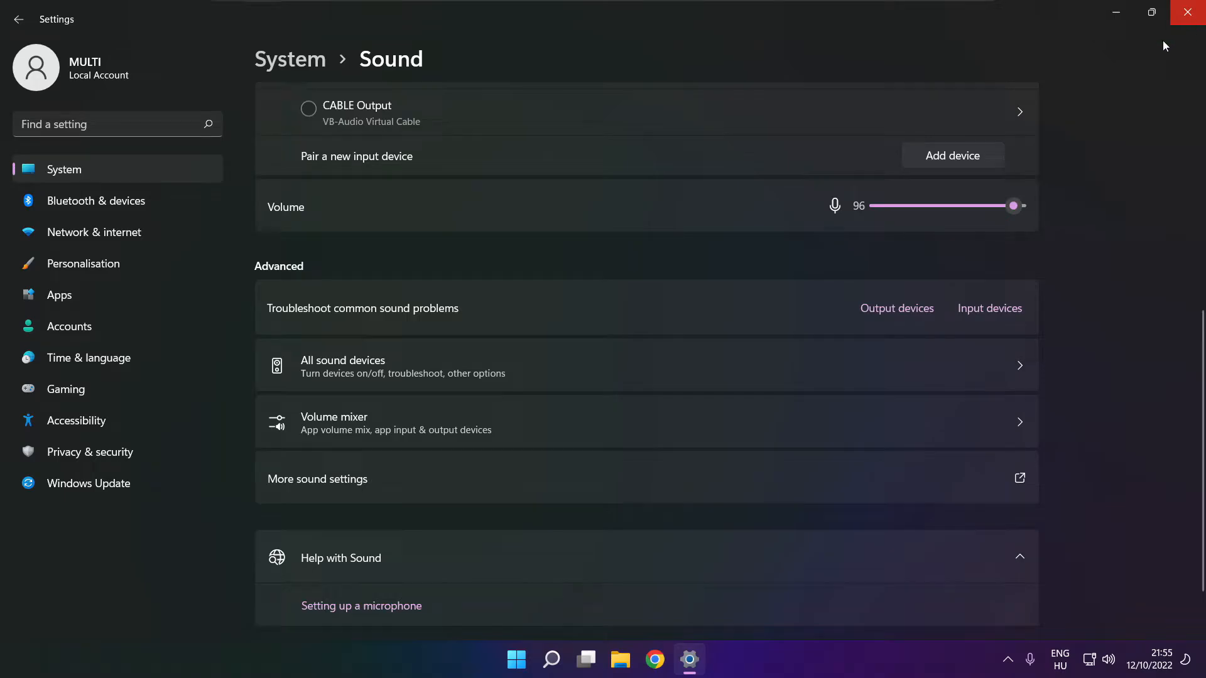
left_click(516, 659)
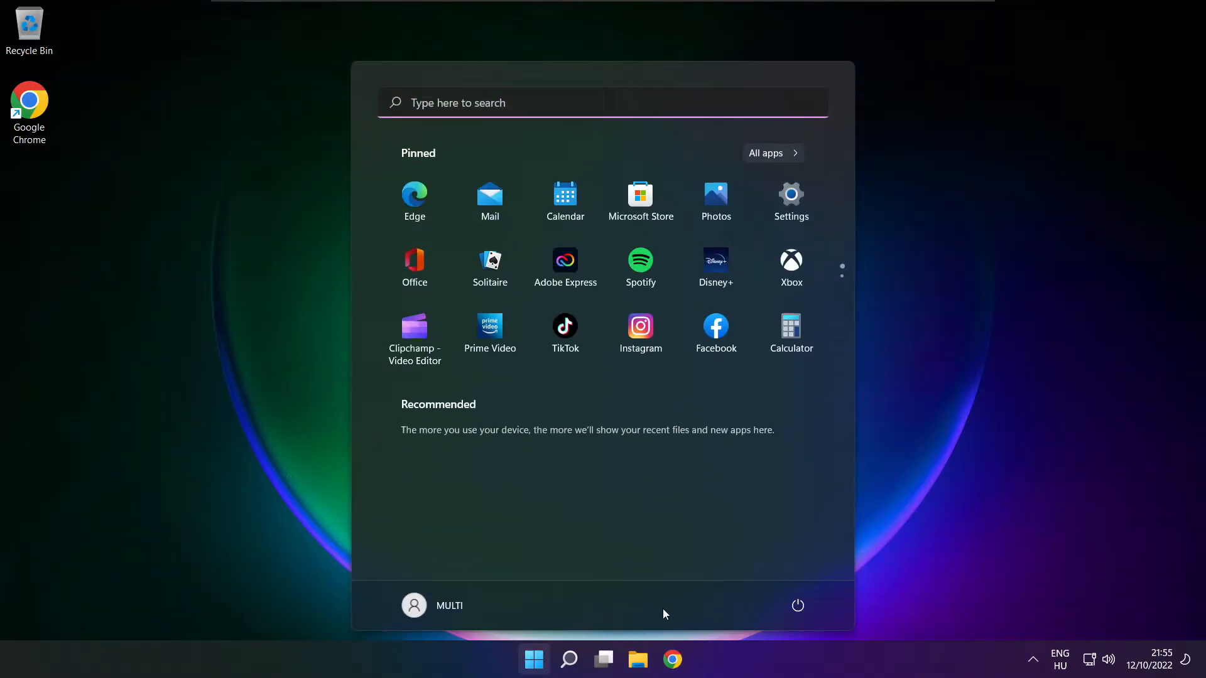
left_click(797, 605)
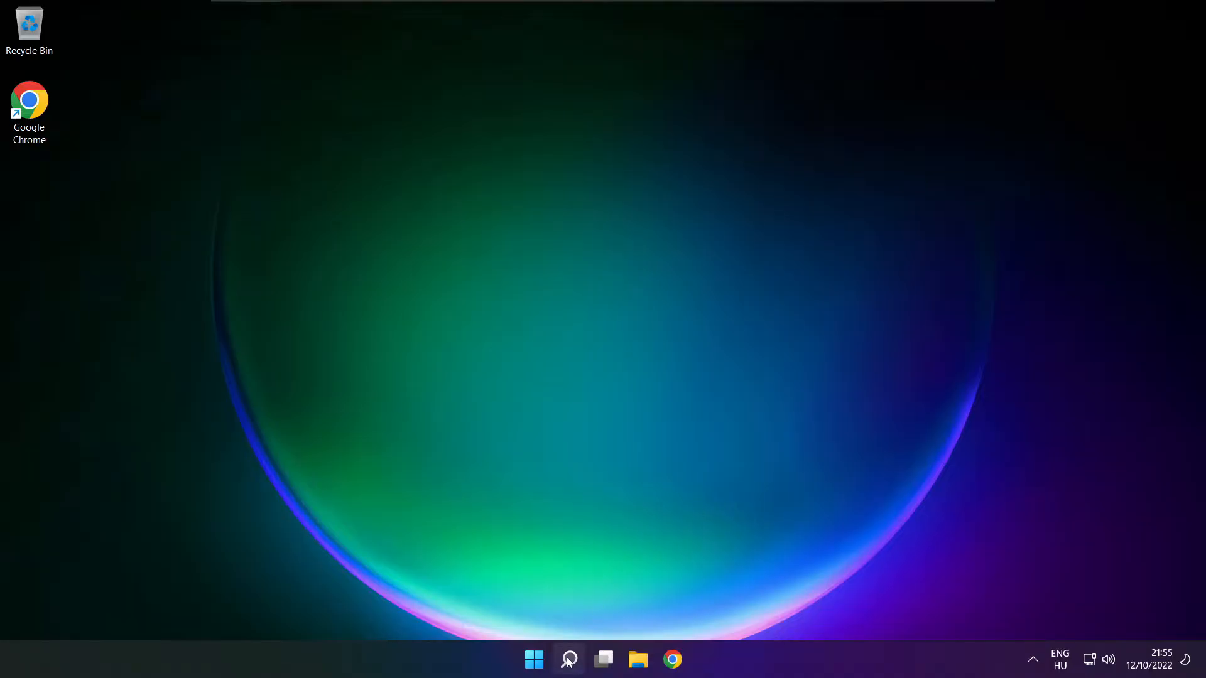
- Launch Device Manager from search ('device Manager') and move its window toward the centre
left_click(567, 659)
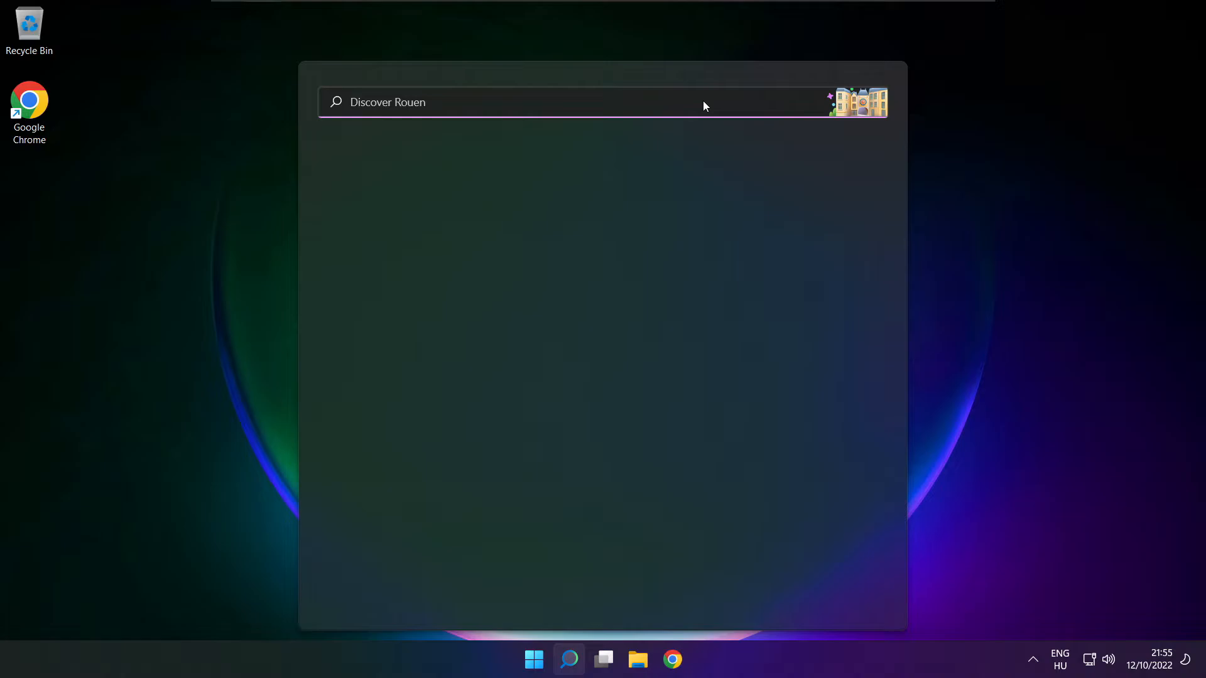
type("device Manager")
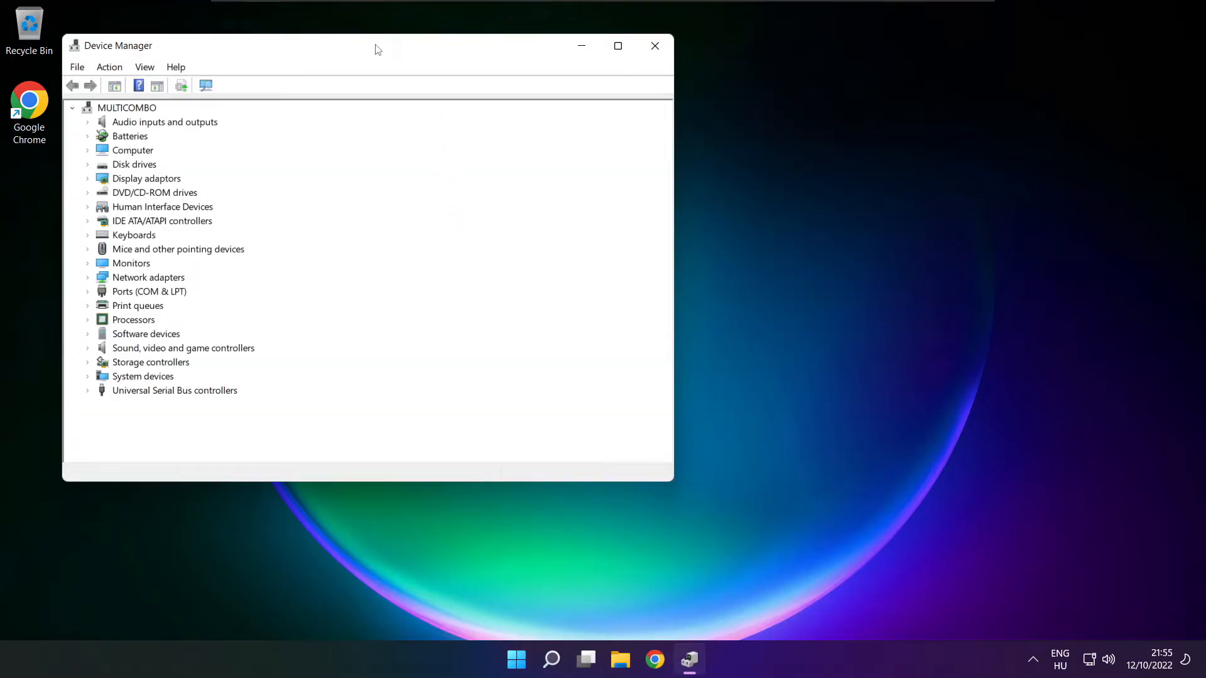
left_click_drag(377, 45, 630, 108)
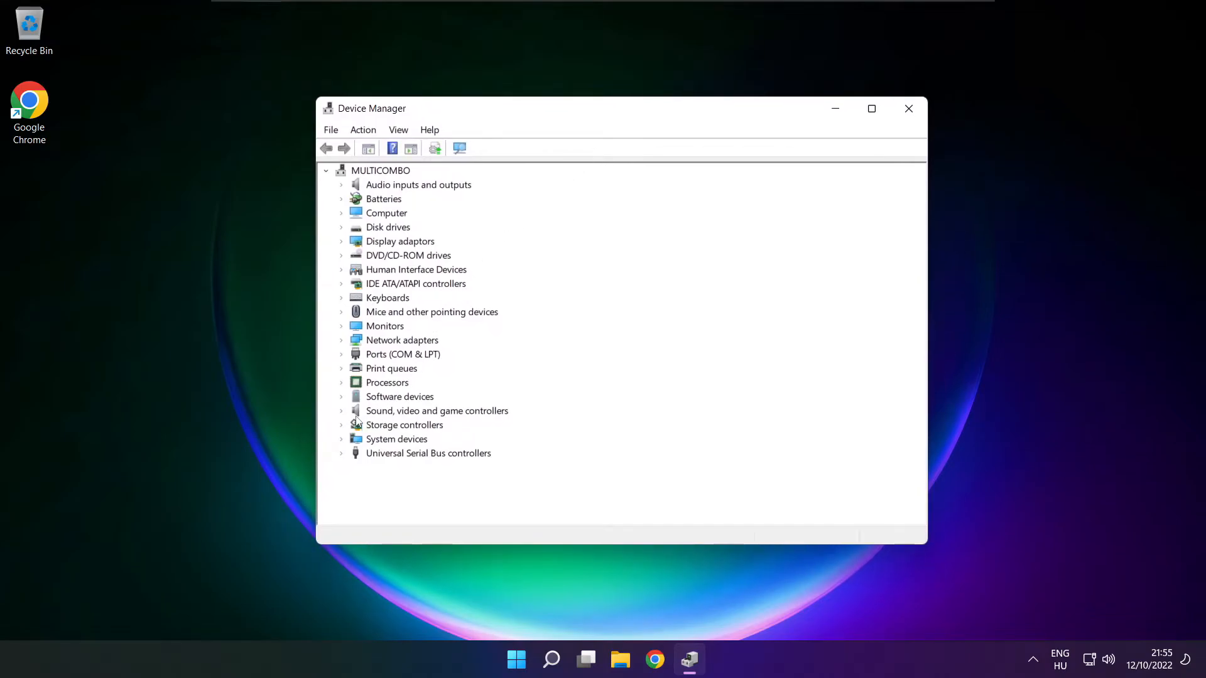
- Expand Sound, video and game controllers and select High Definition Audio Device
left_click(437, 409)
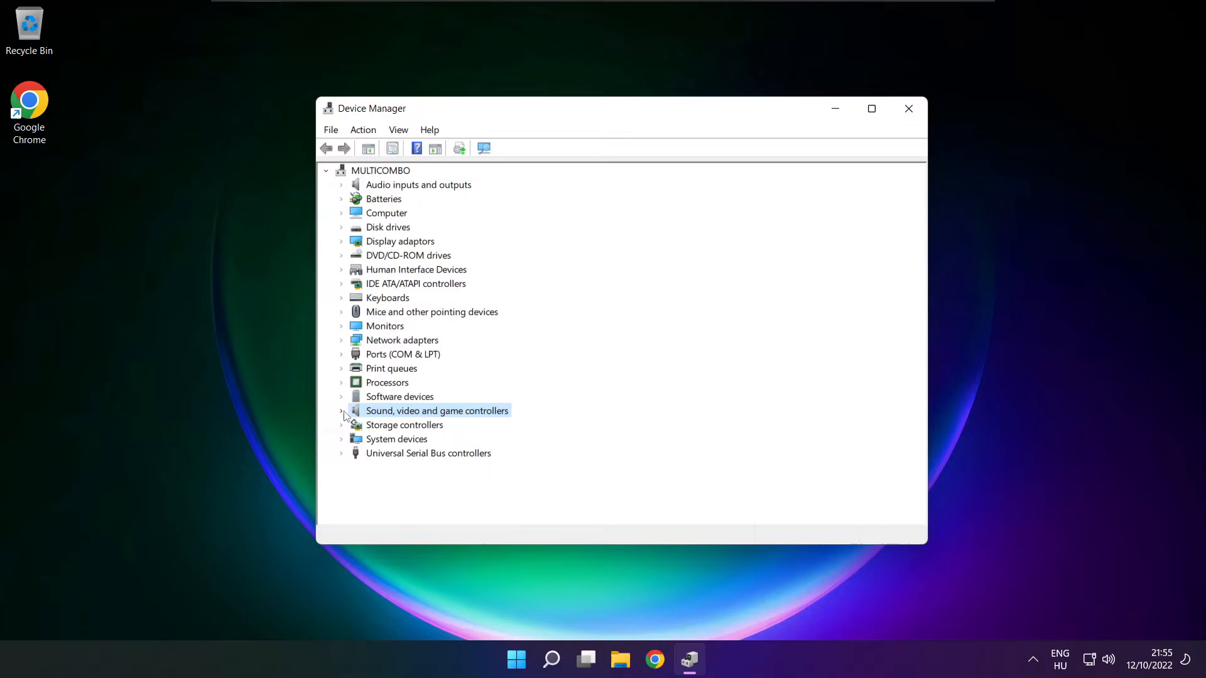
left_click(342, 411)
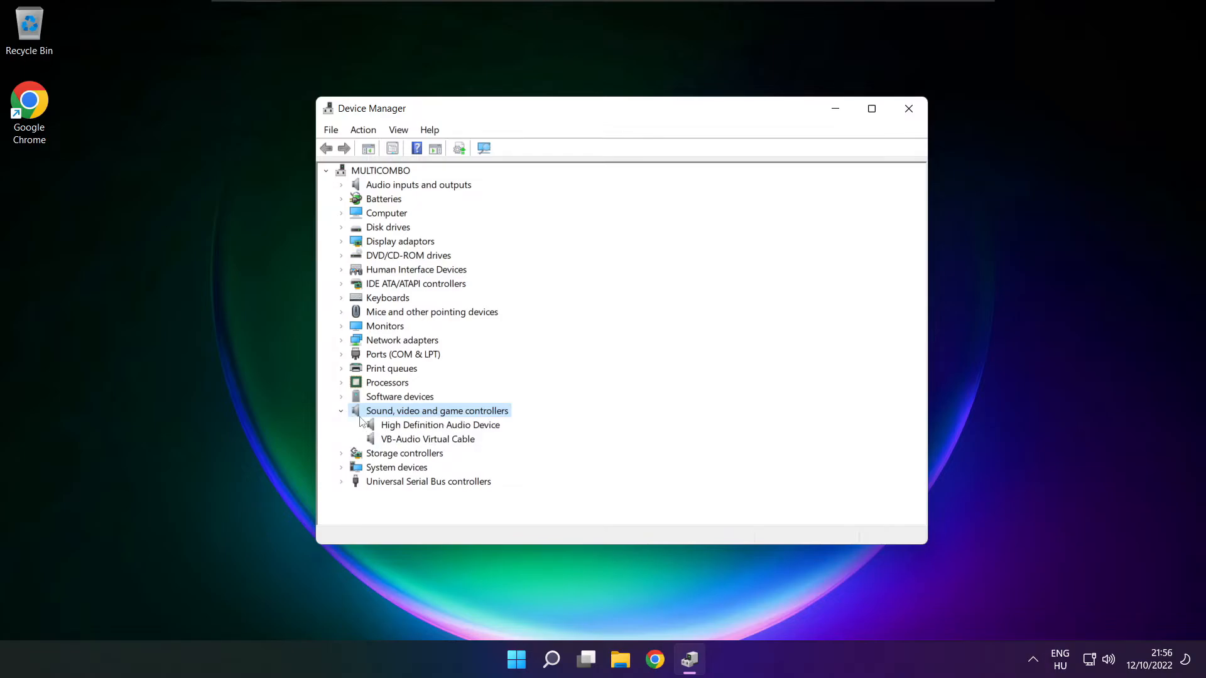
left_click(440, 425)
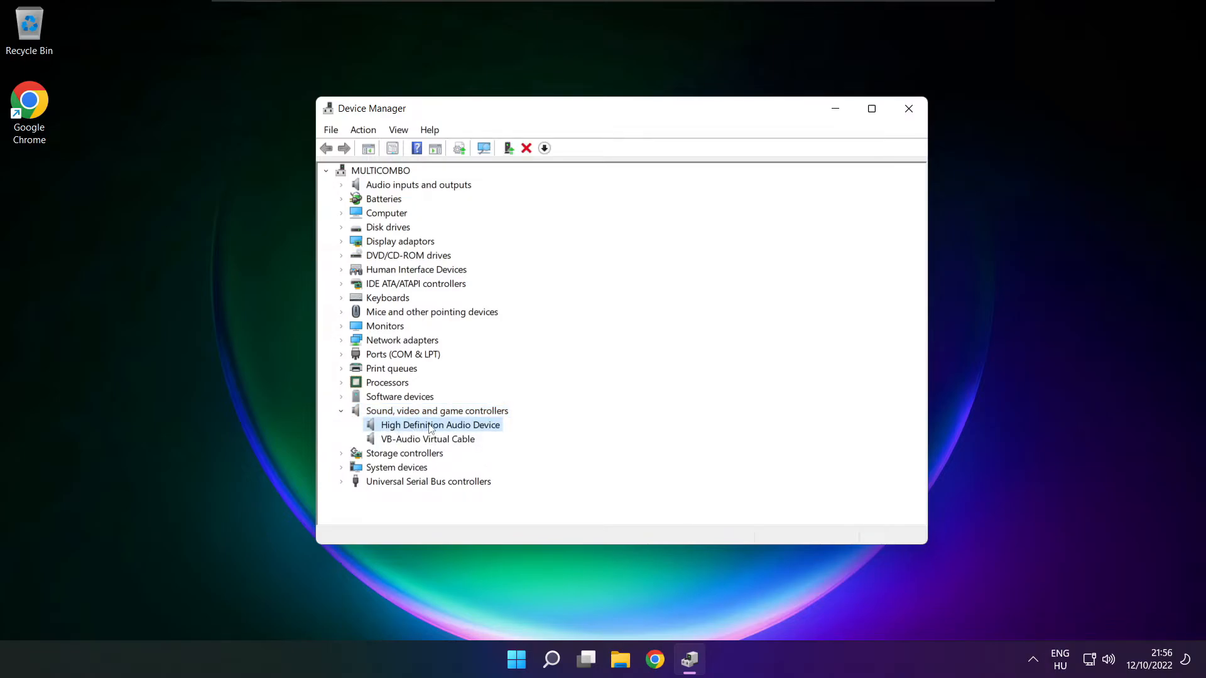
- Start Update driver for High Definition Audio Device, choosing to pick from drivers on this computer
right_click(439, 424)
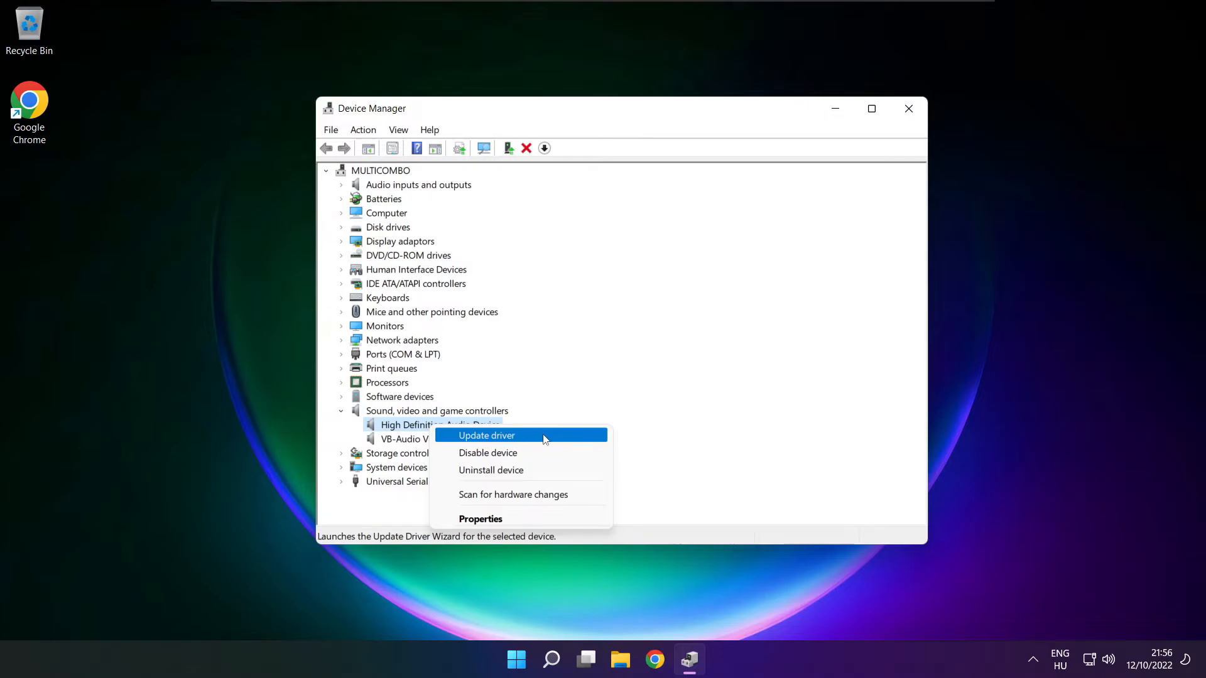
left_click(486, 436)
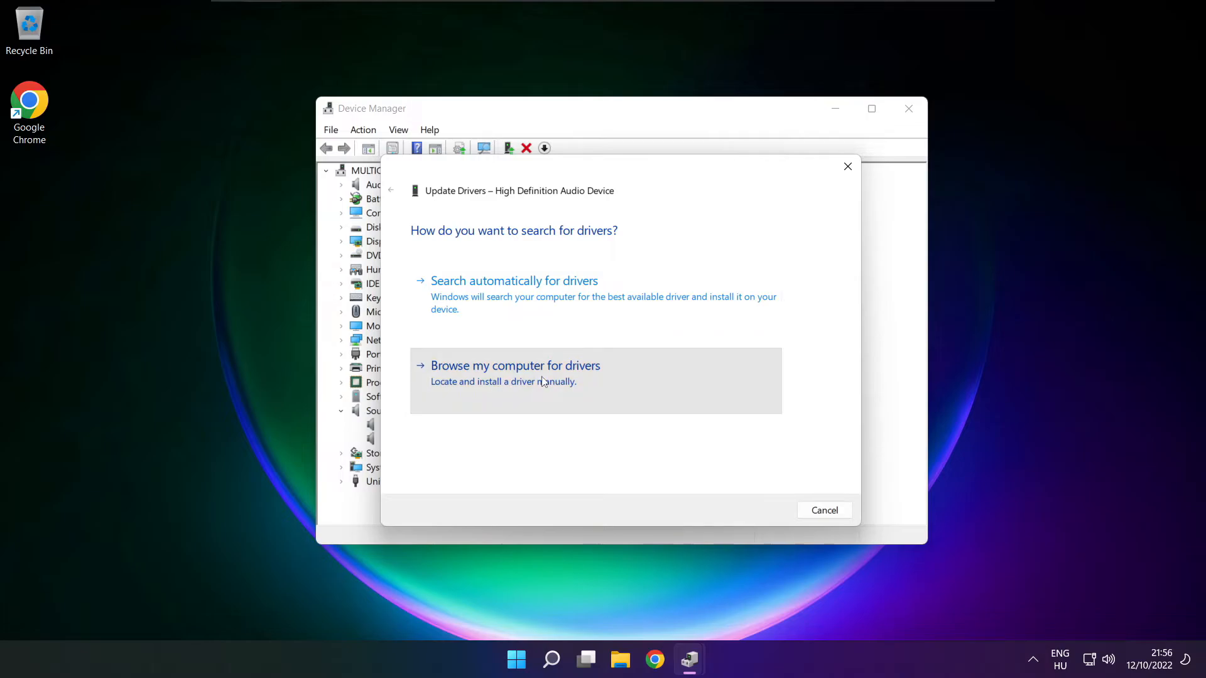
left_click(515, 365)
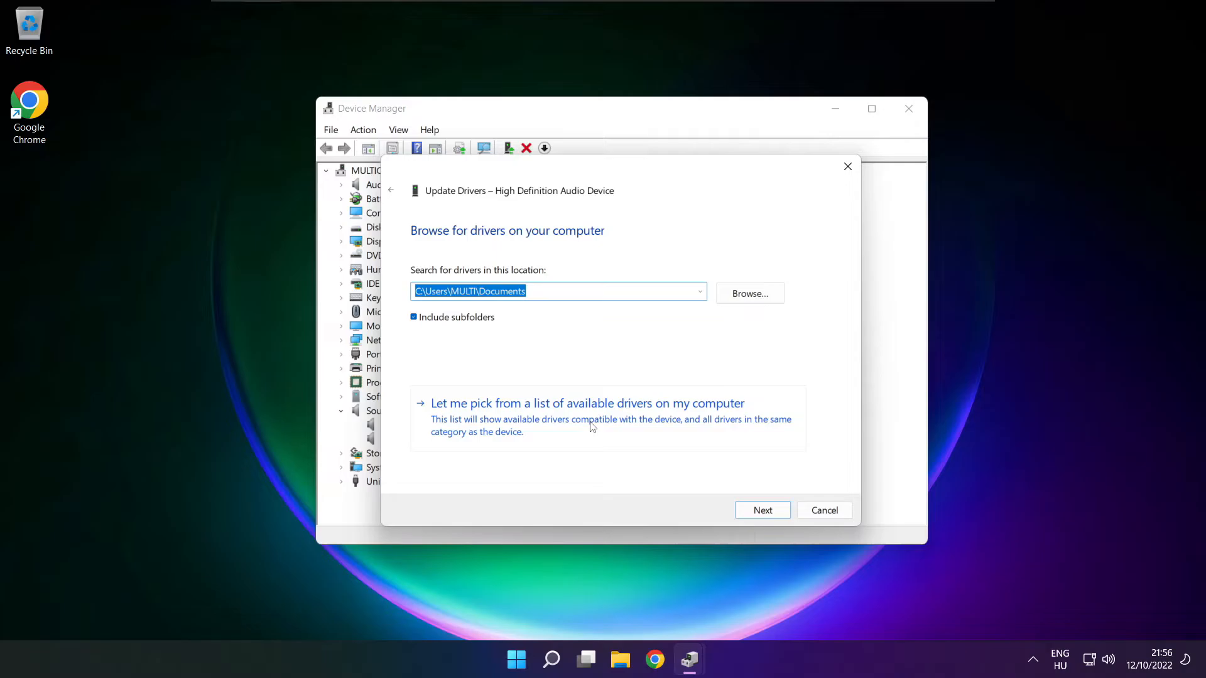
left_click(587, 404)
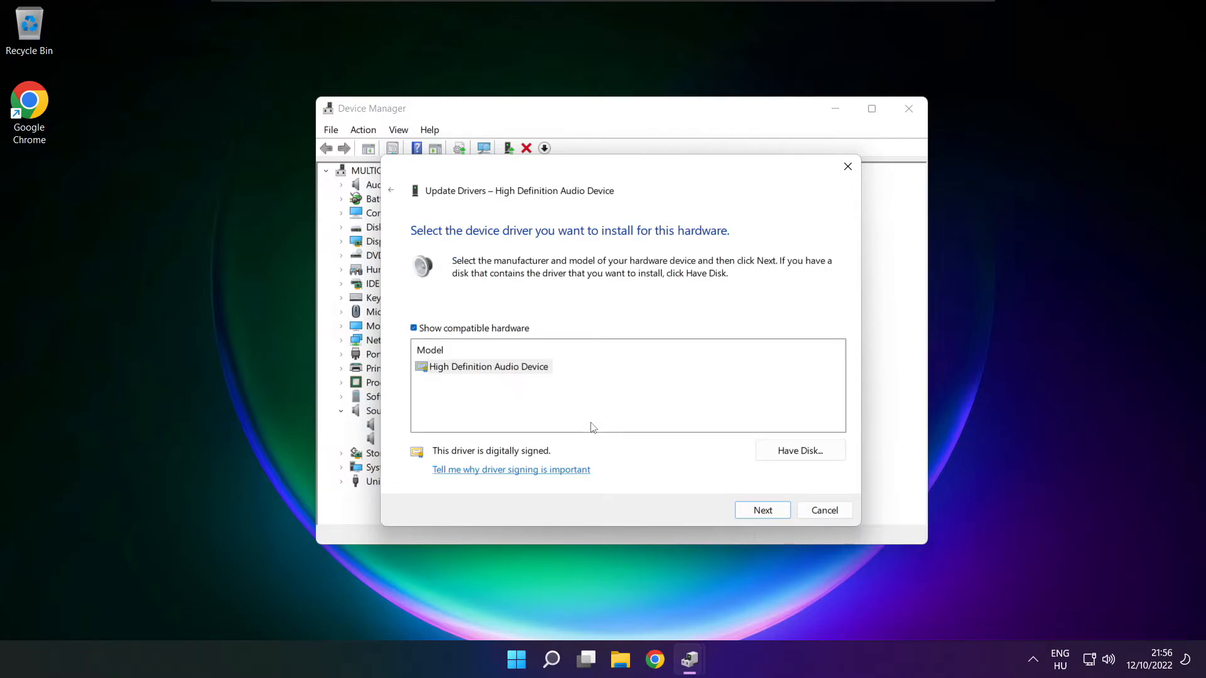
- Install the High Definition Audio Device model, confirm the warning and close the success message
left_click(485, 366)
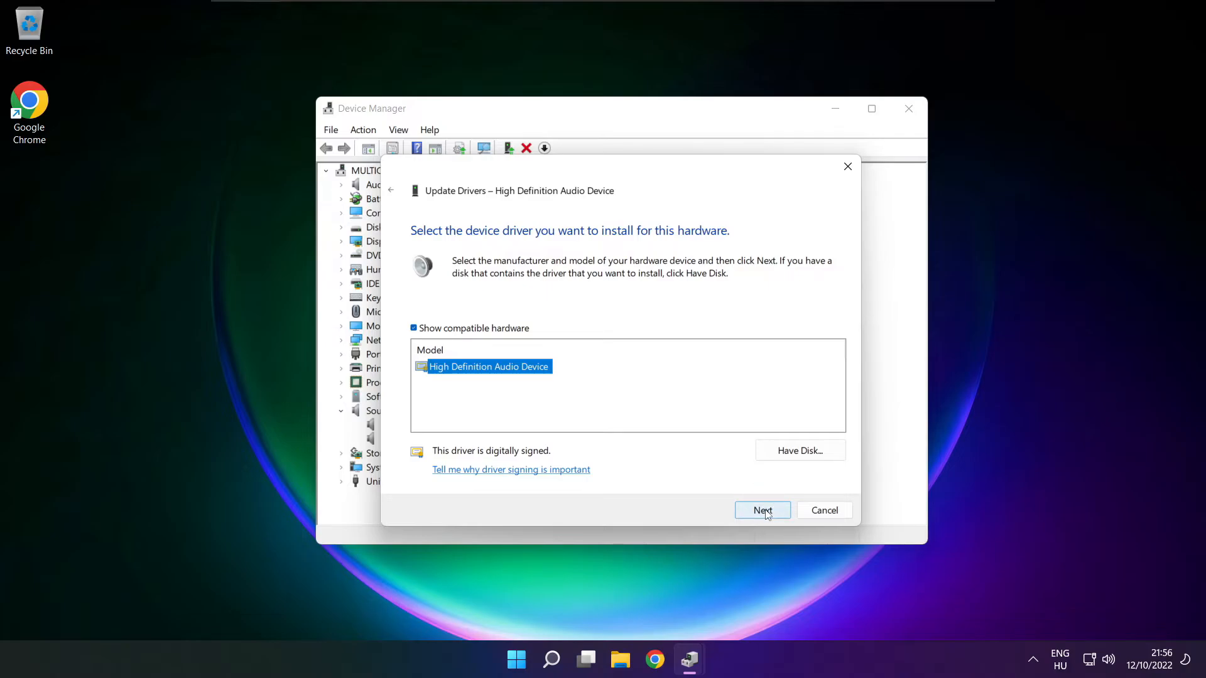
left_click(761, 510)
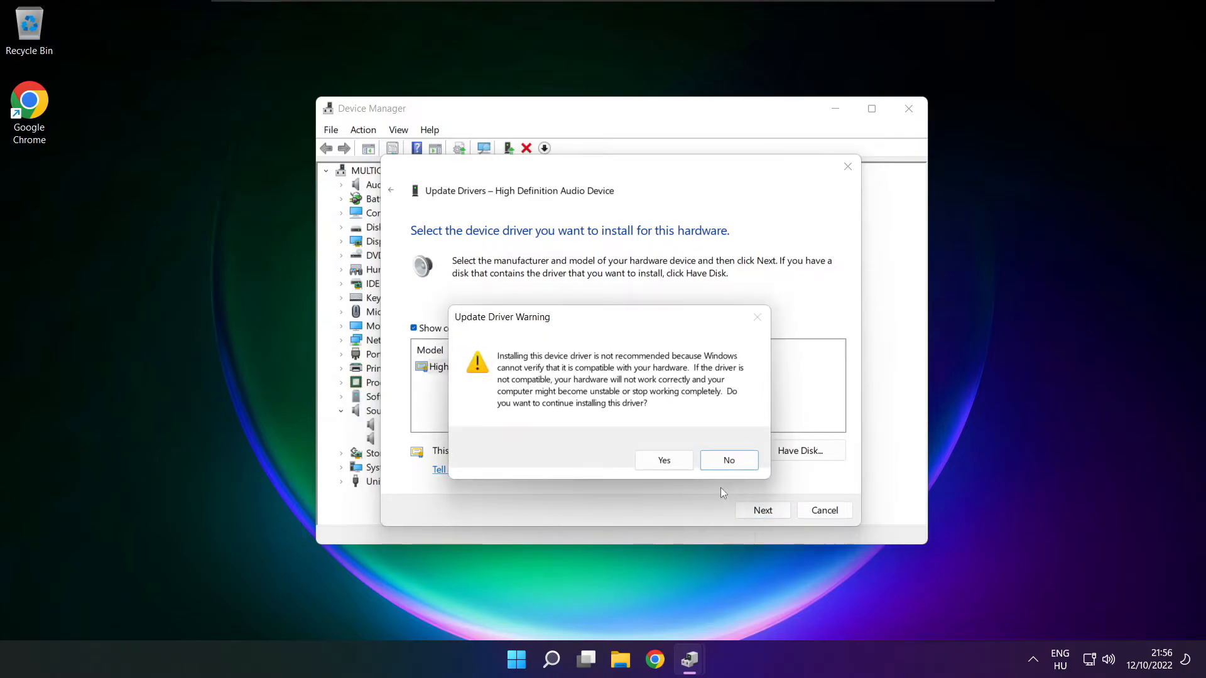
left_click(663, 459)
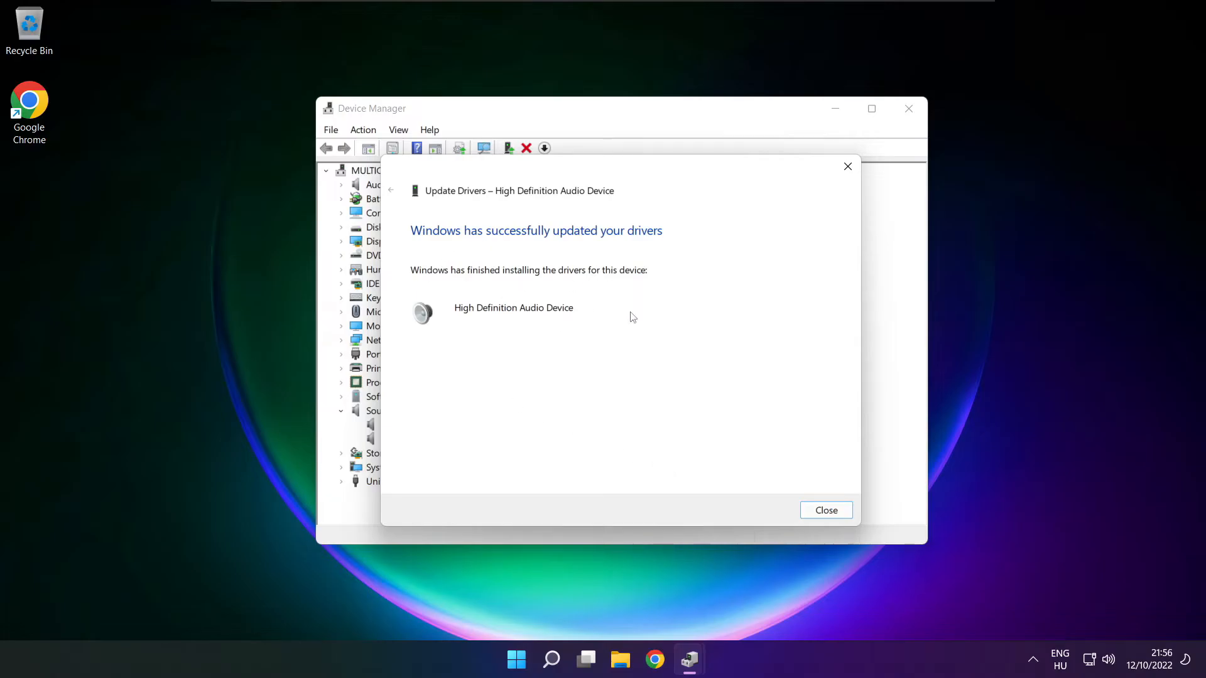
left_click(825, 510)
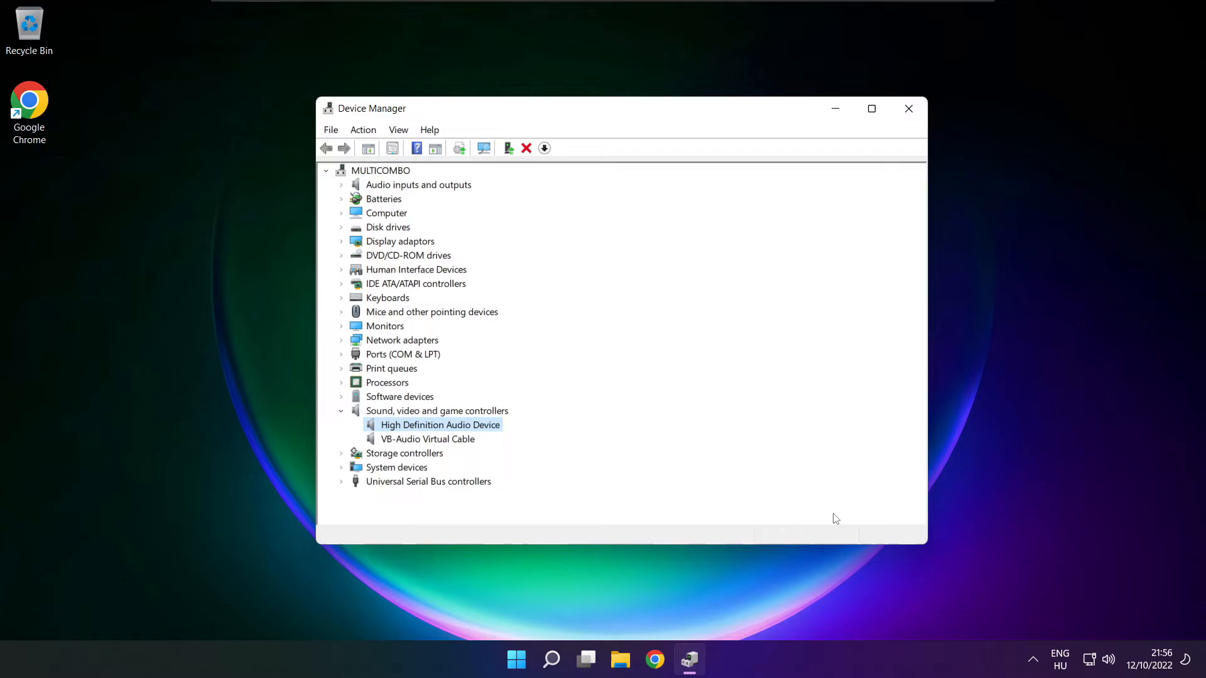
mouse_move(909, 108)
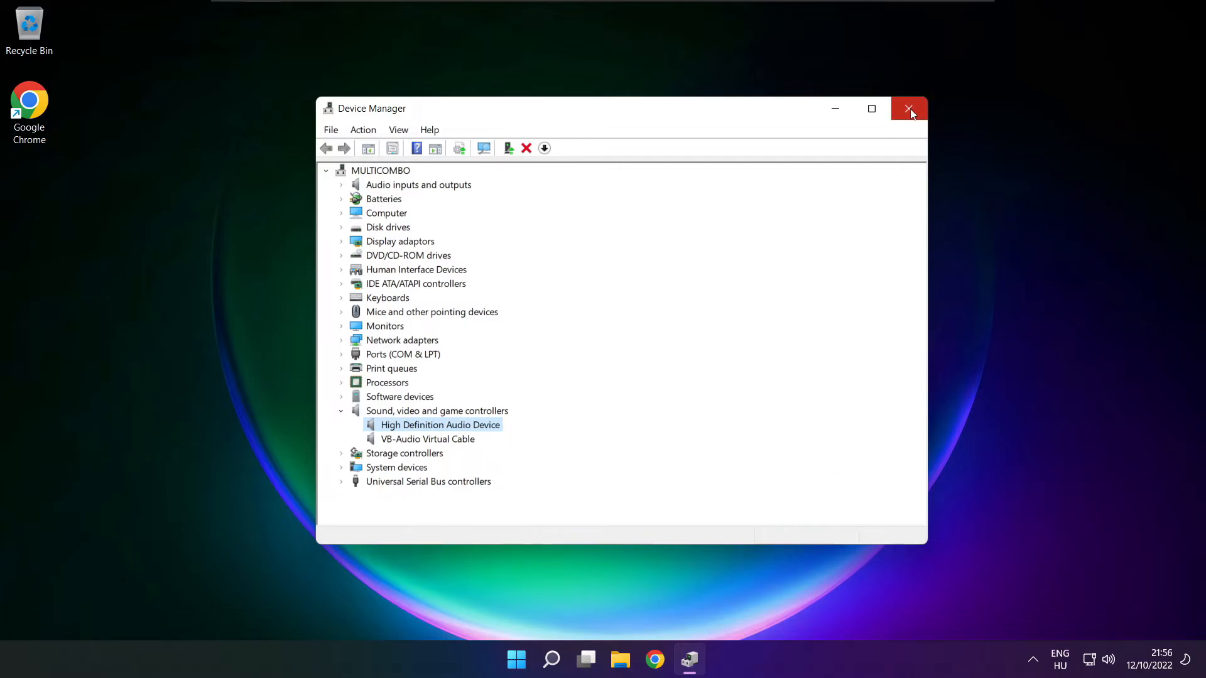
- Close Device Manager, briefly open and dismiss the Start menu, returning to the Sound settings page
left_click(910, 108)
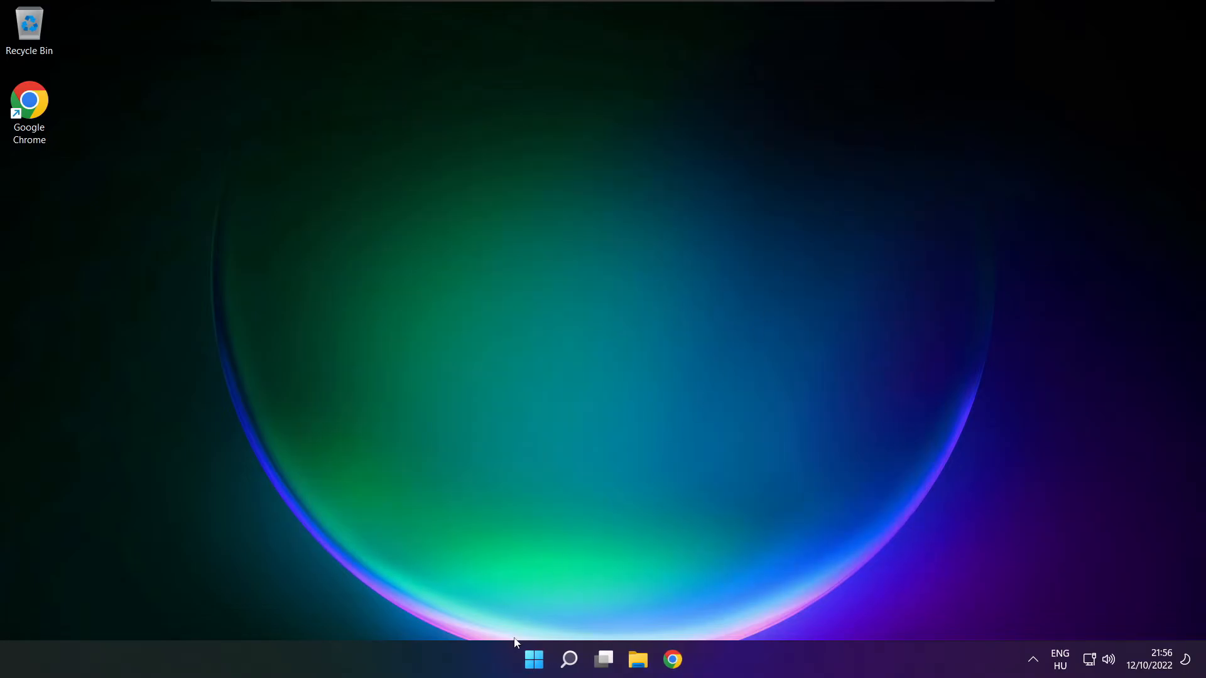
left_click(532, 659)
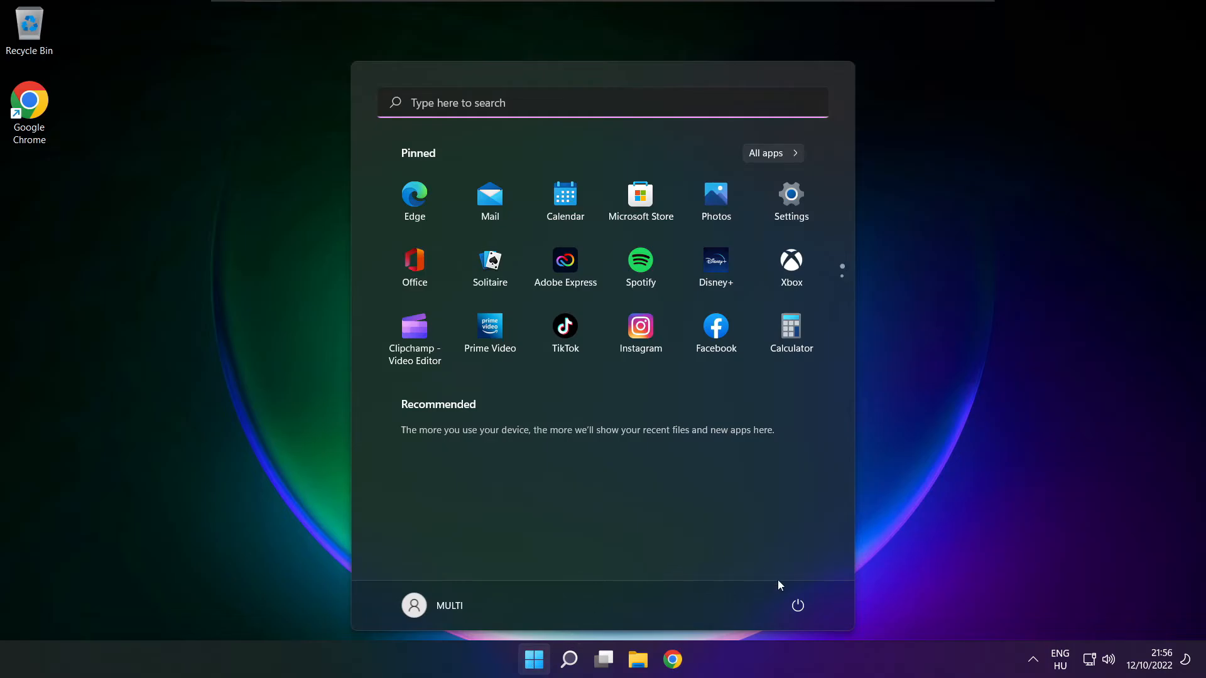
left_click(798, 606)
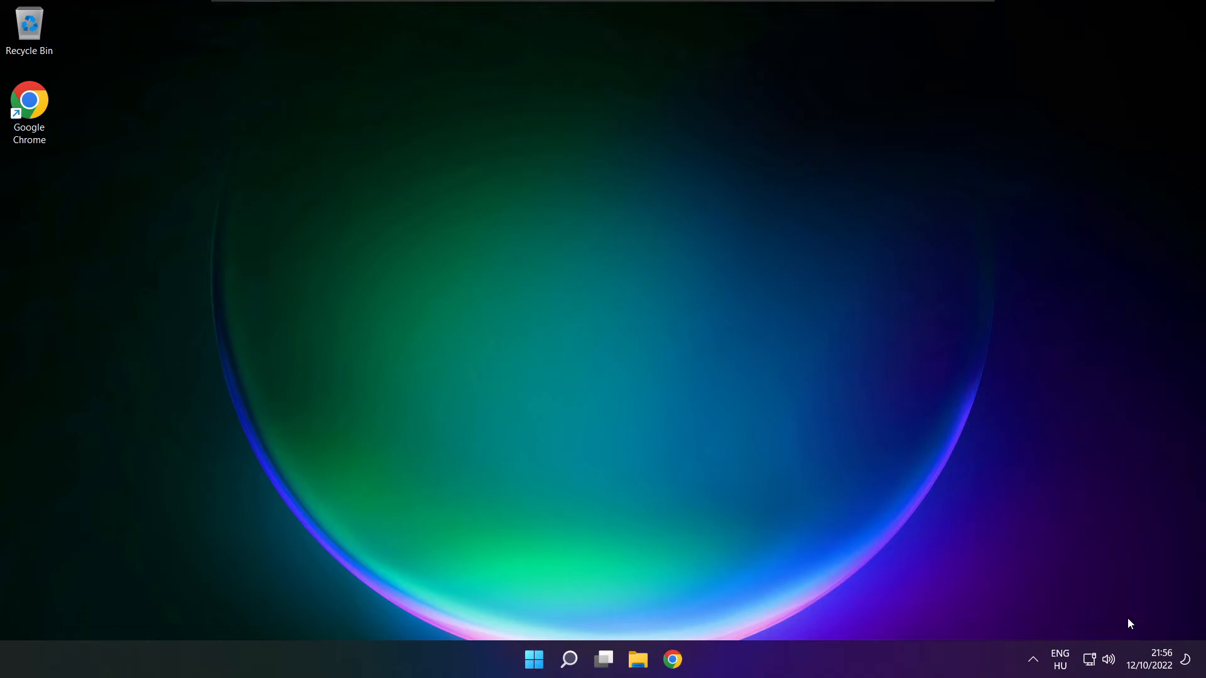
left_click(689, 660)
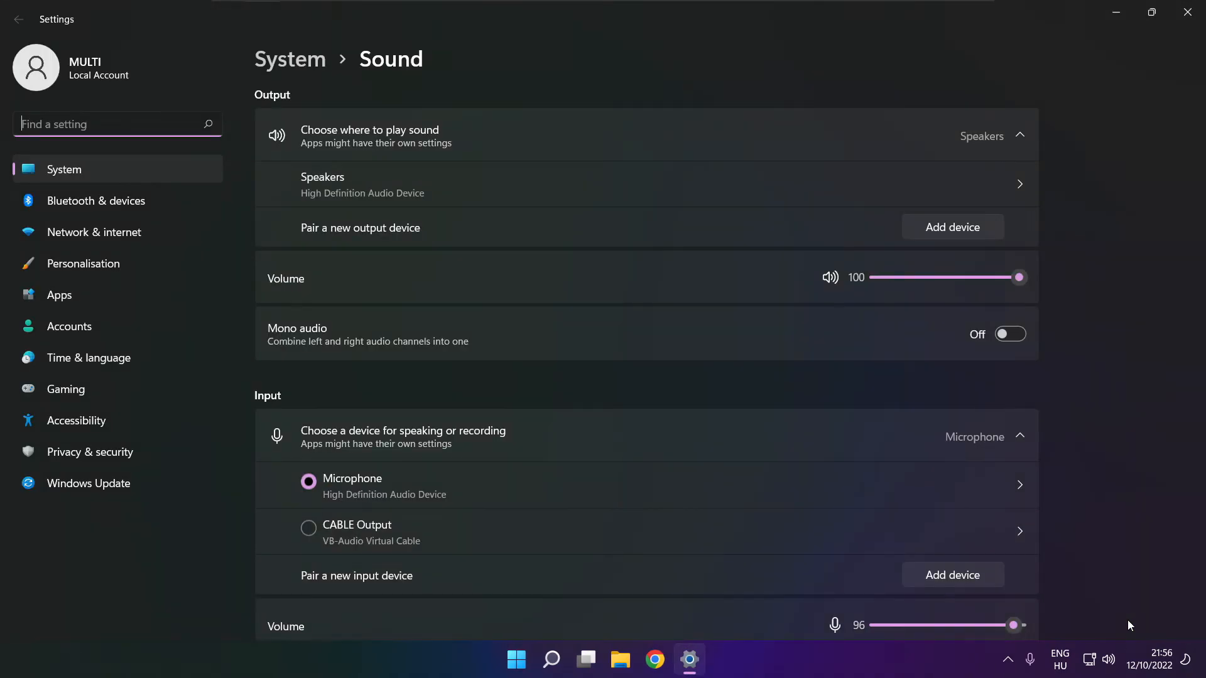
- Run the Output devices troubleshooter from Advanced > Troubleshoot common sound problems
scroll("down", 3)
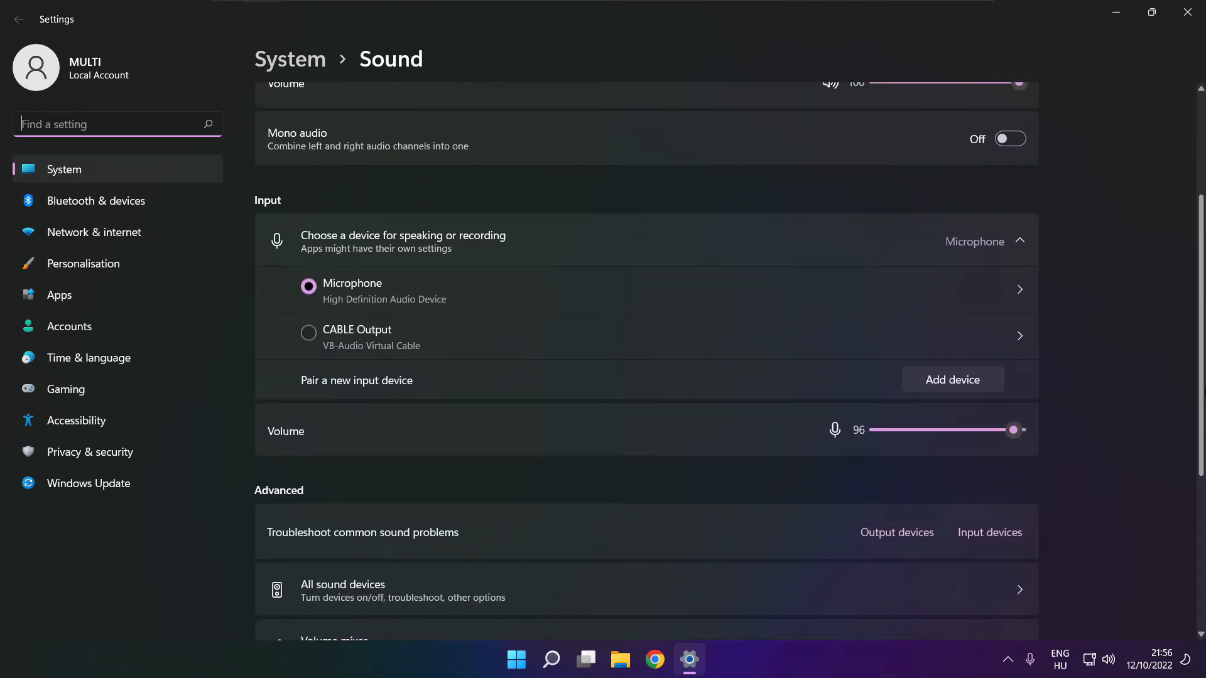
scroll("down", 3)
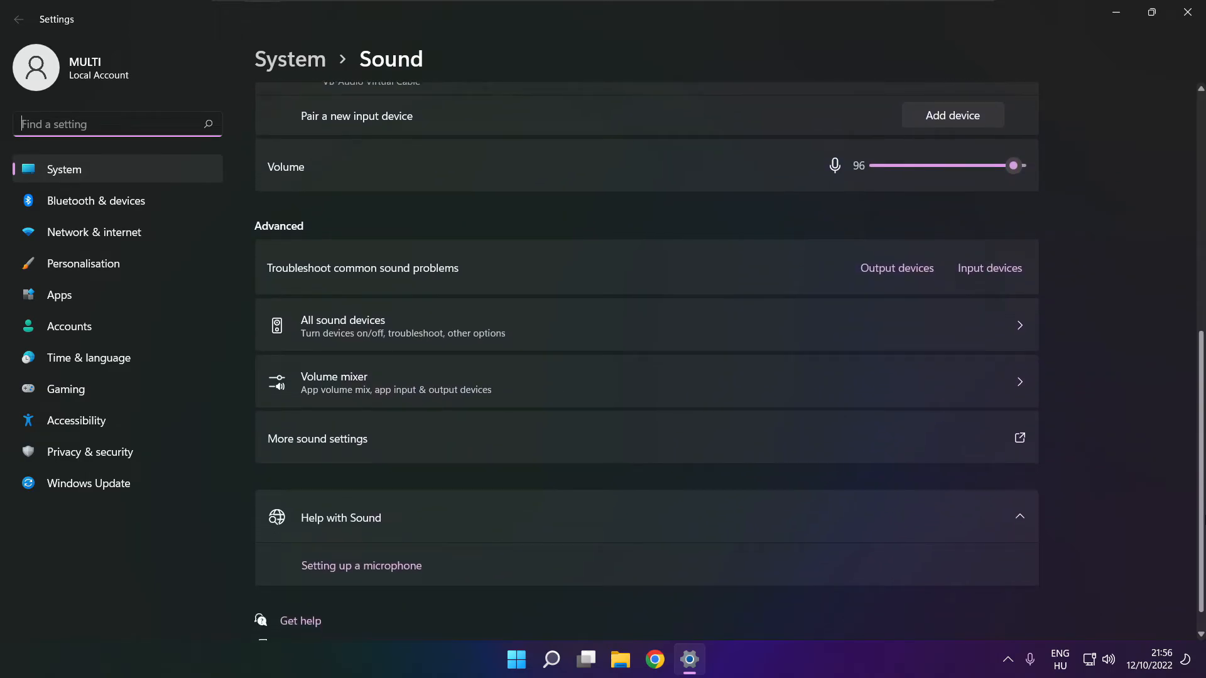
scroll("down", 3)
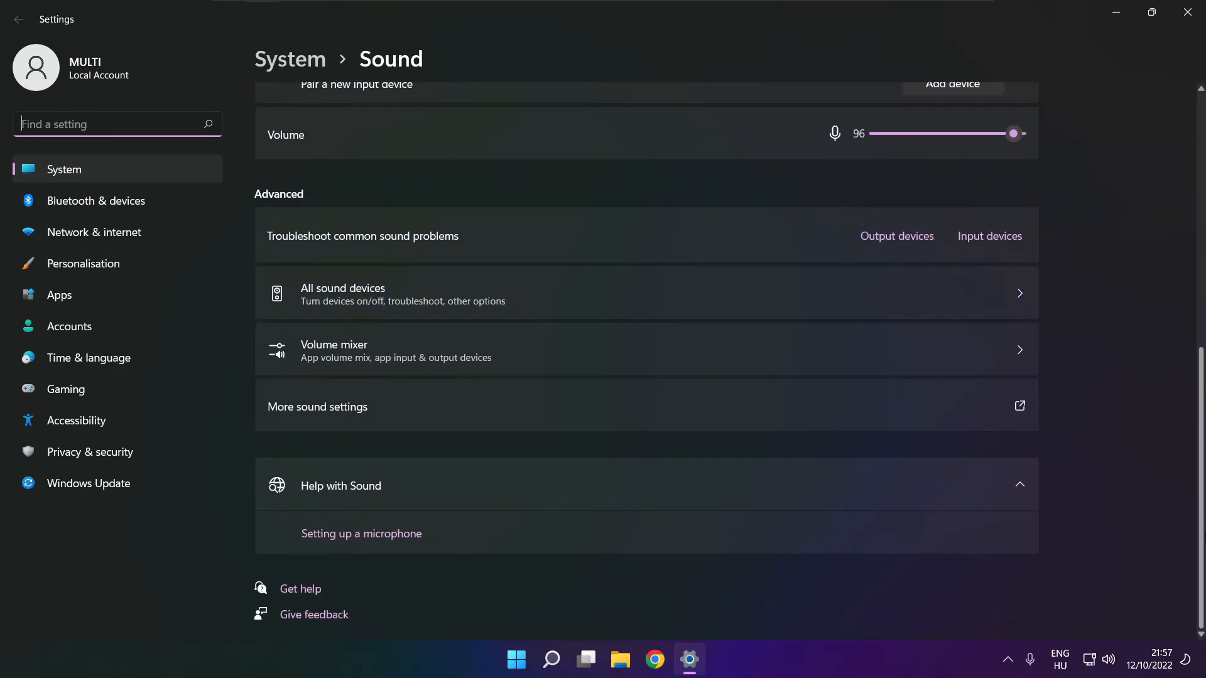
mouse_move(908, 253)
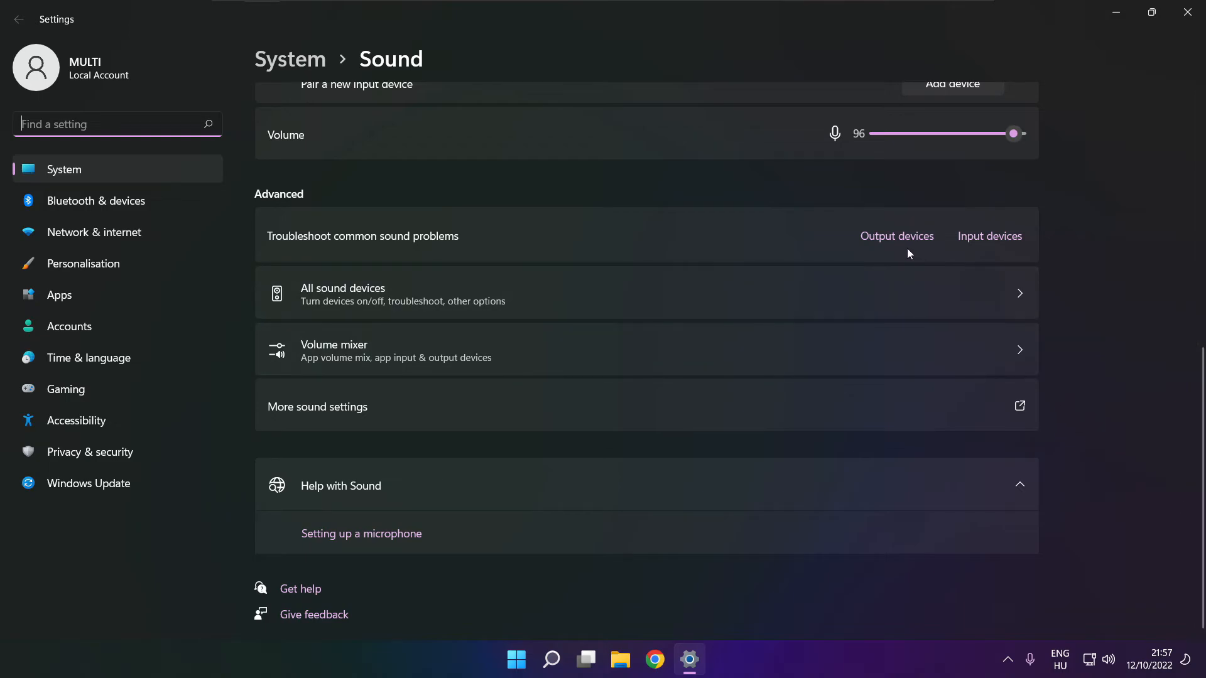
mouse_move(897, 242)
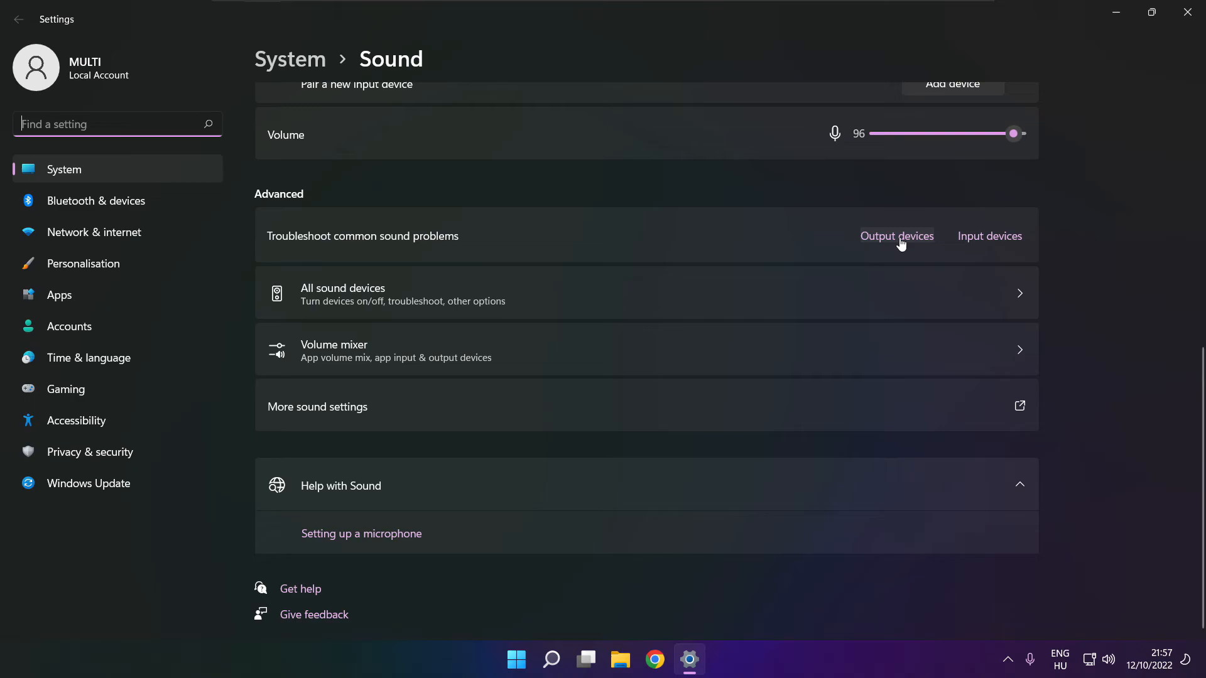
left_click(897, 236)
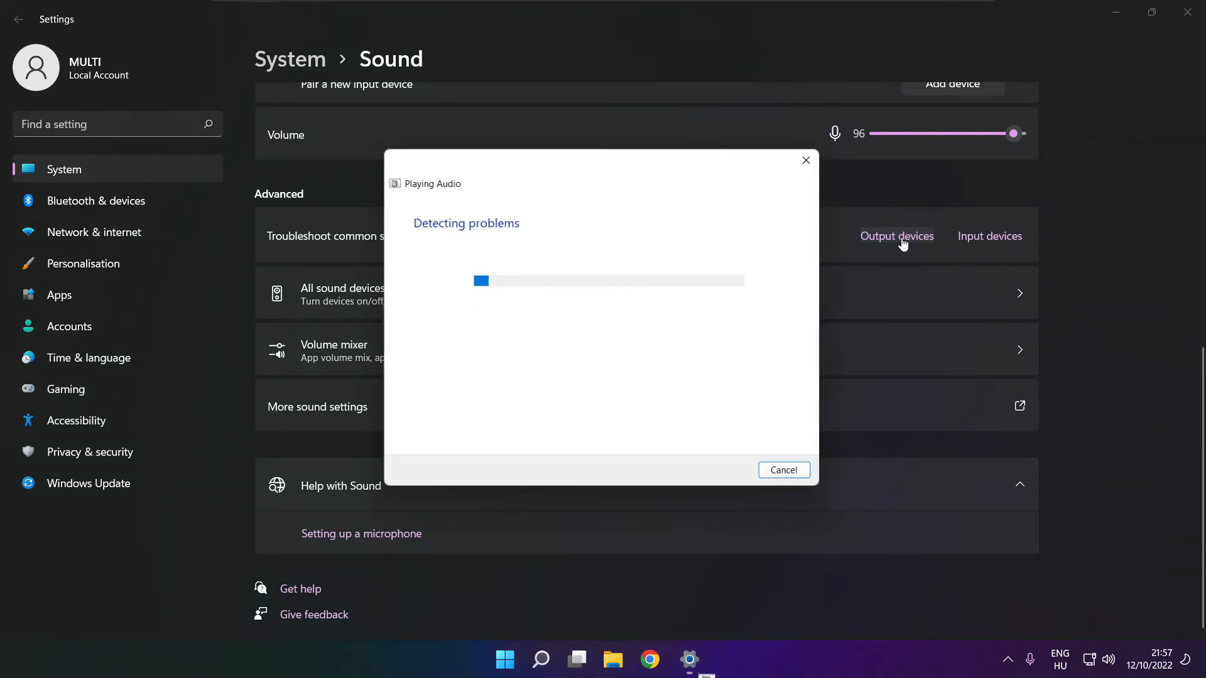